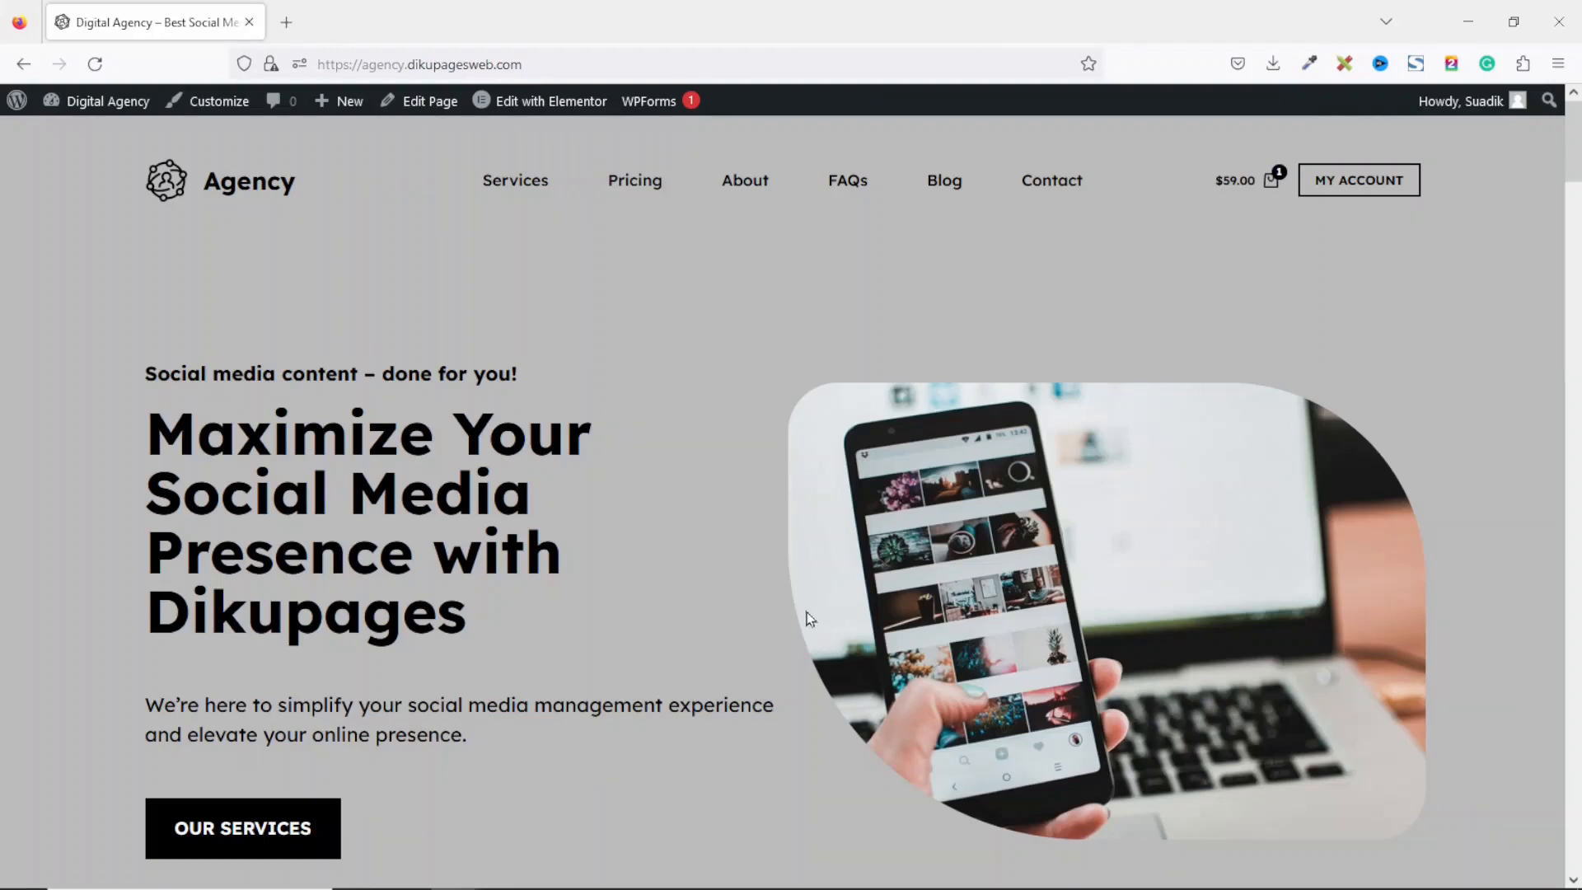
mouse_move(1333, 626)
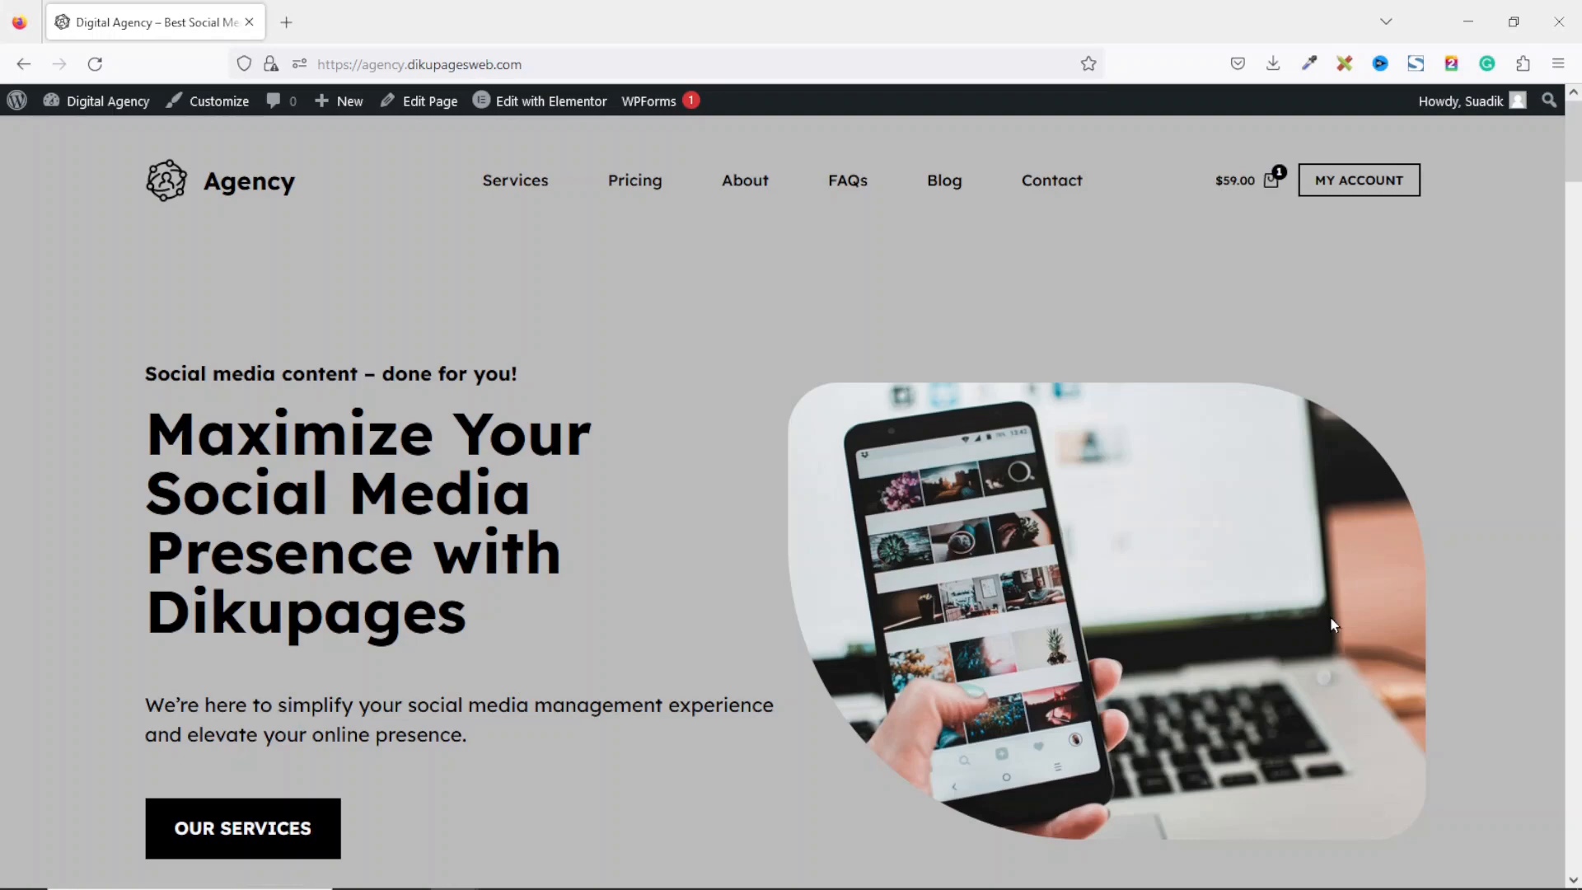
- Enter Dikupages Agency as the company name
scroll(down, 3)
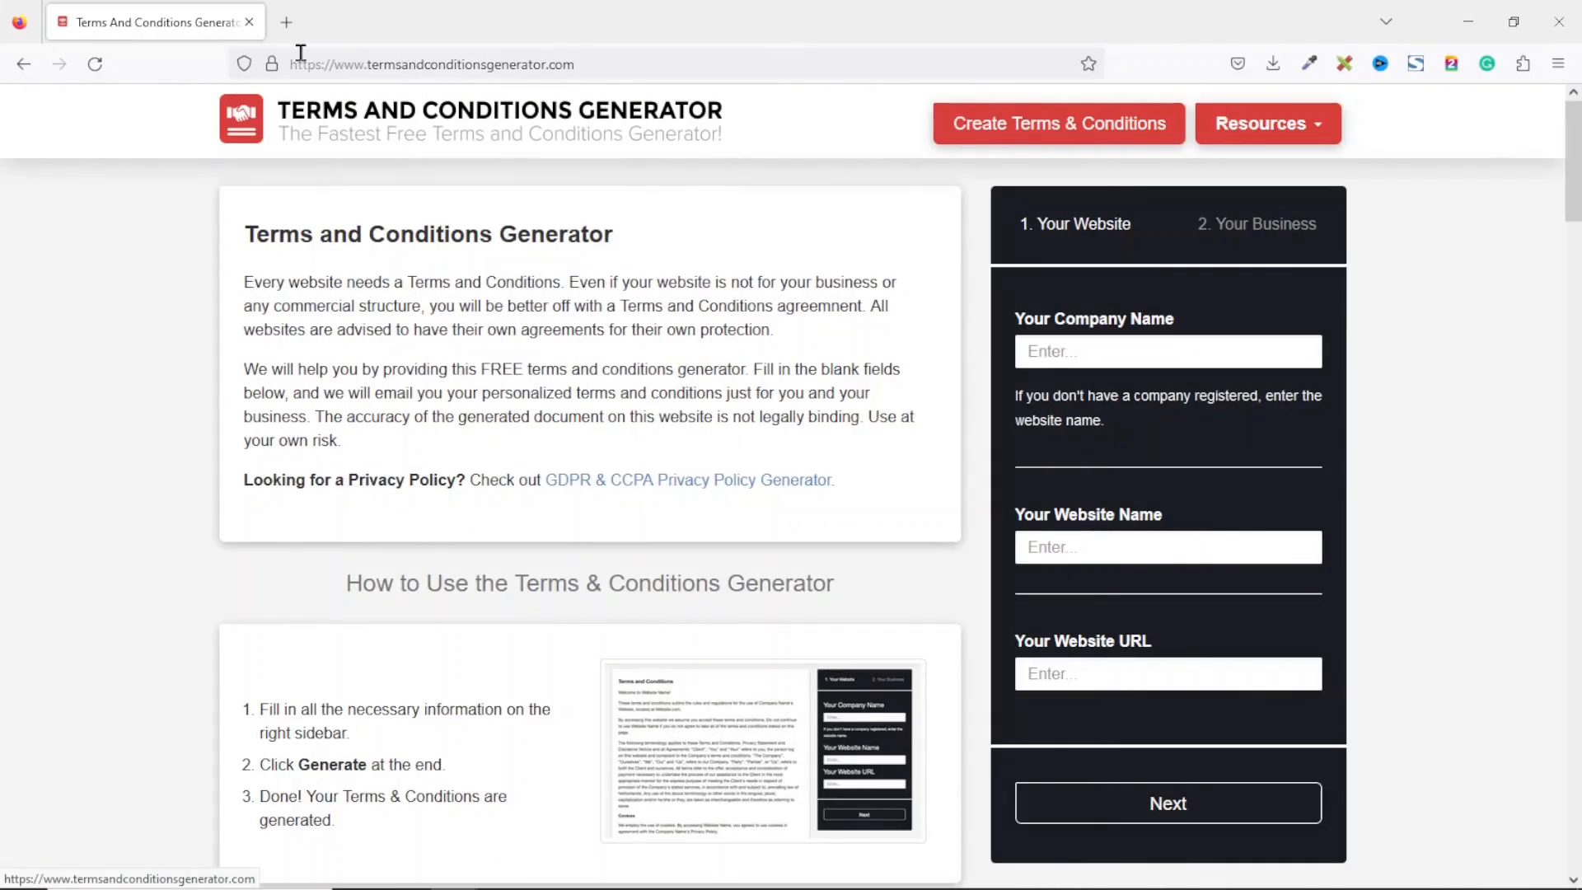
mouse_move(670, 137)
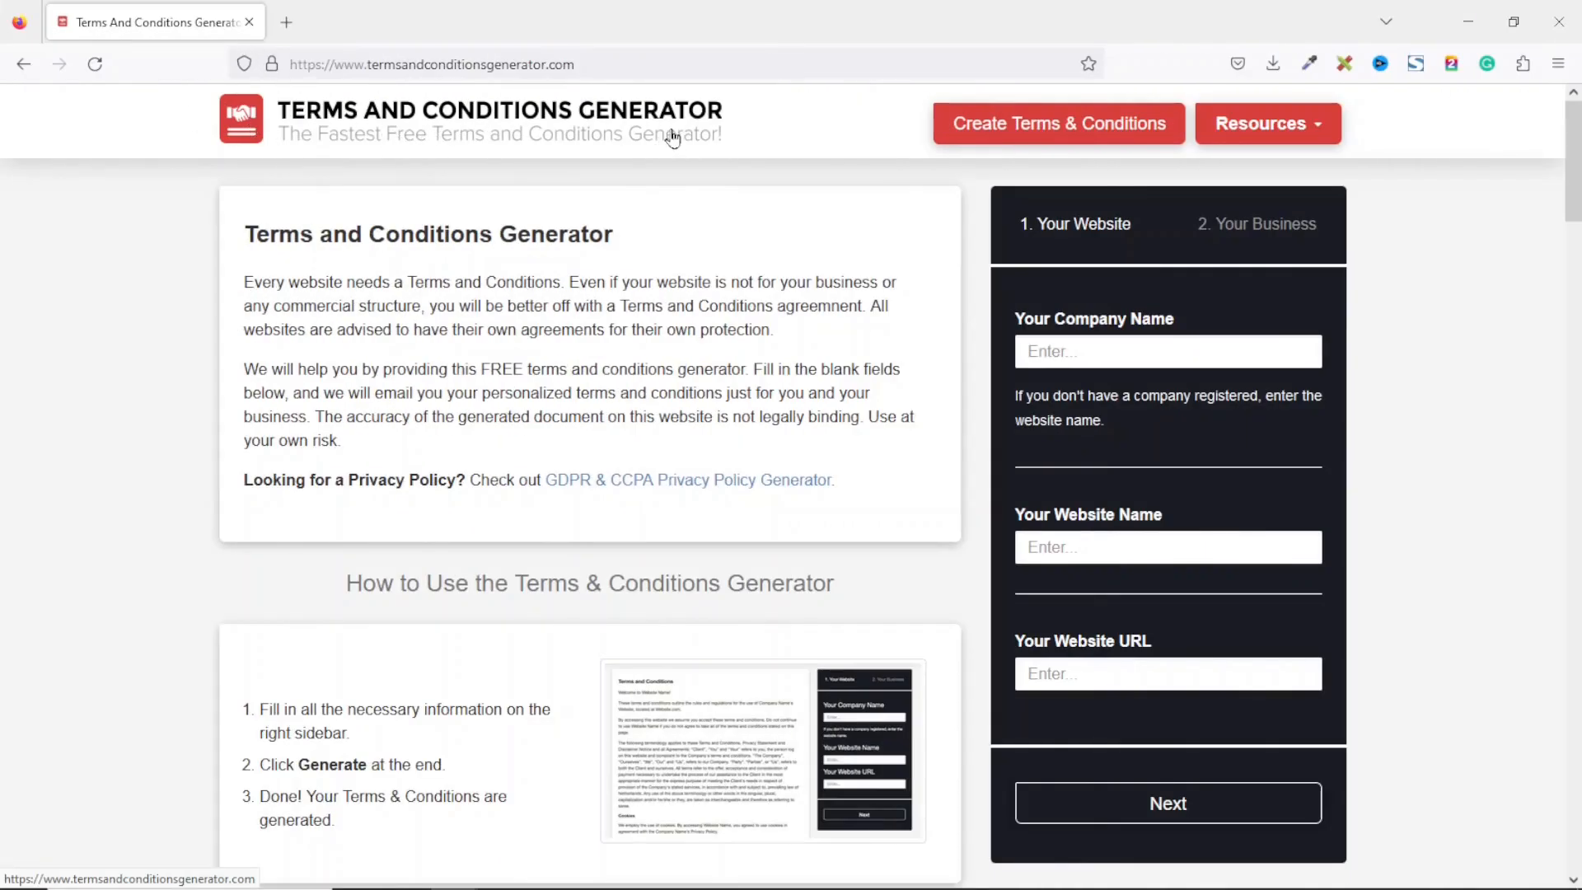
mouse_move(666, 133)
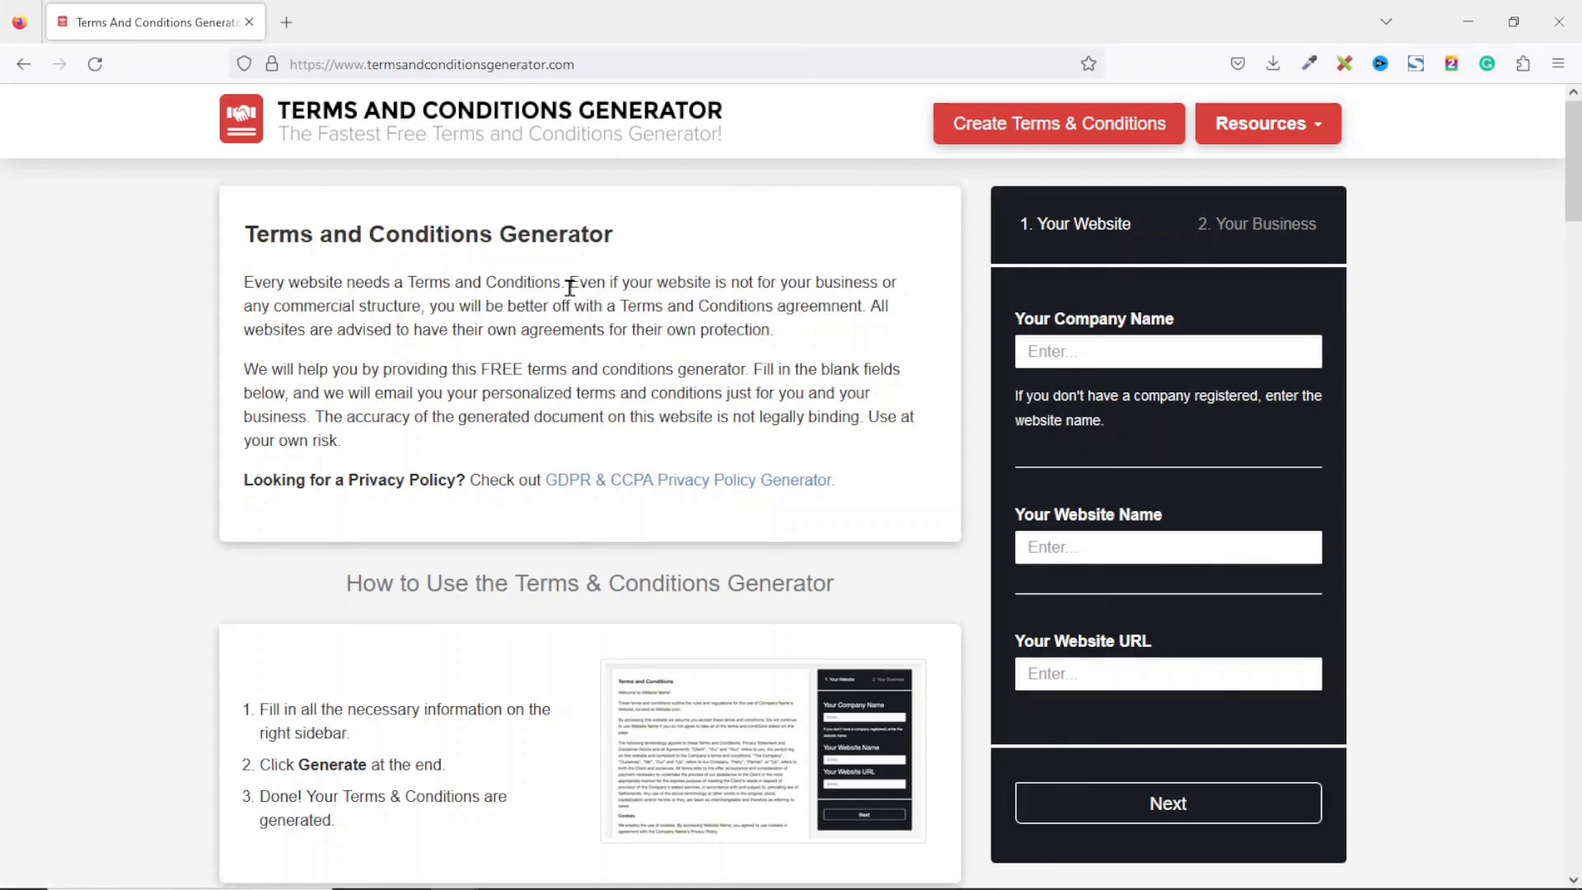
mouse_move(949, 339)
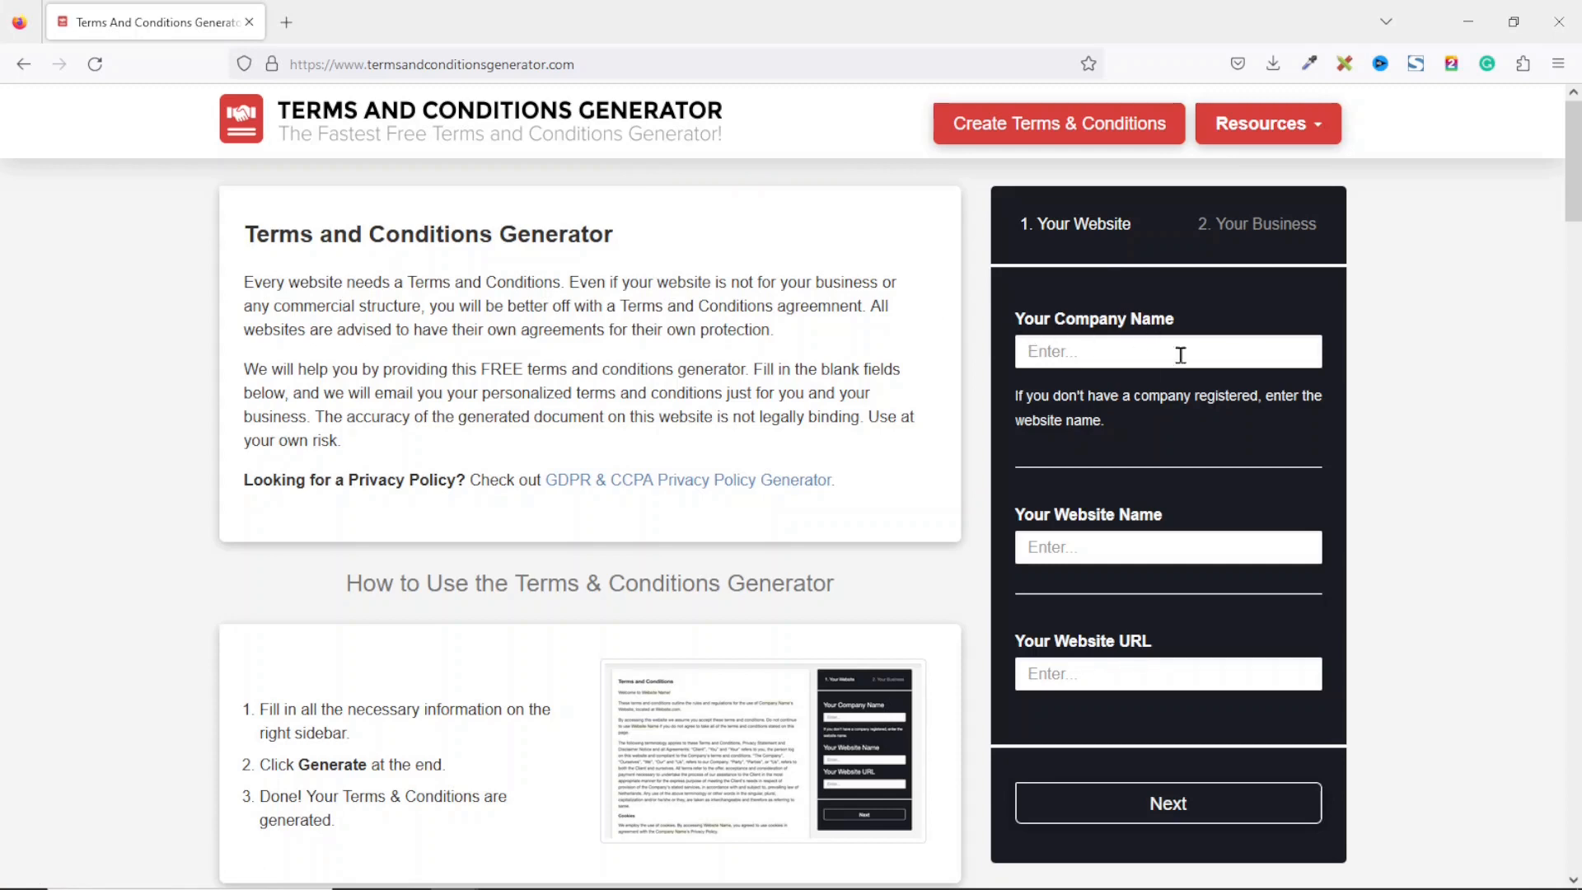
mouse_move(1152, 351)
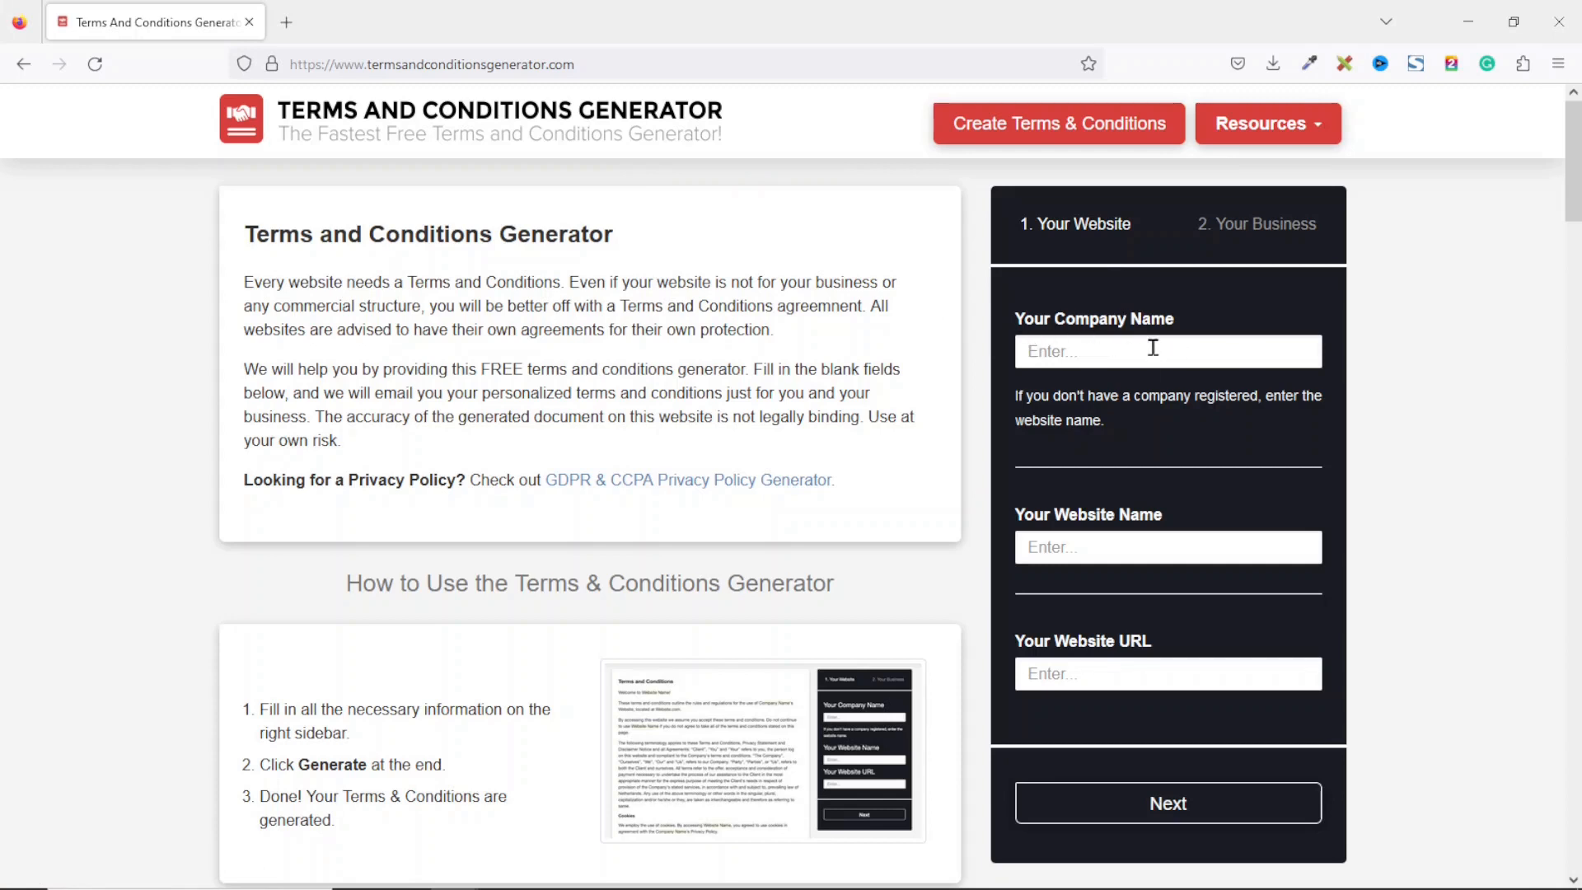
click(1166, 350)
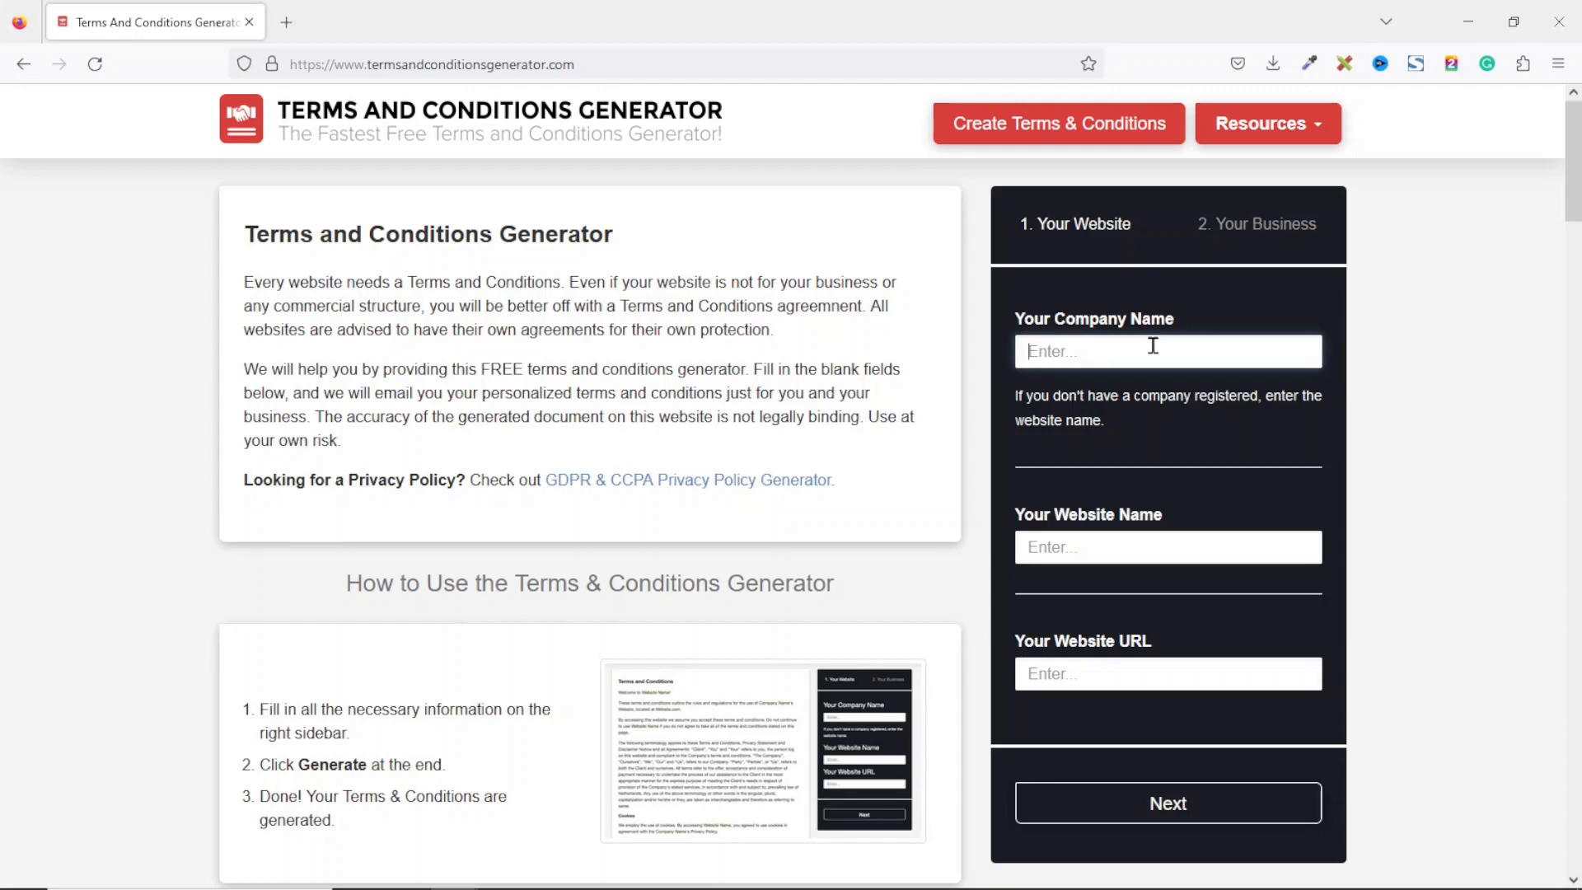
text(D)
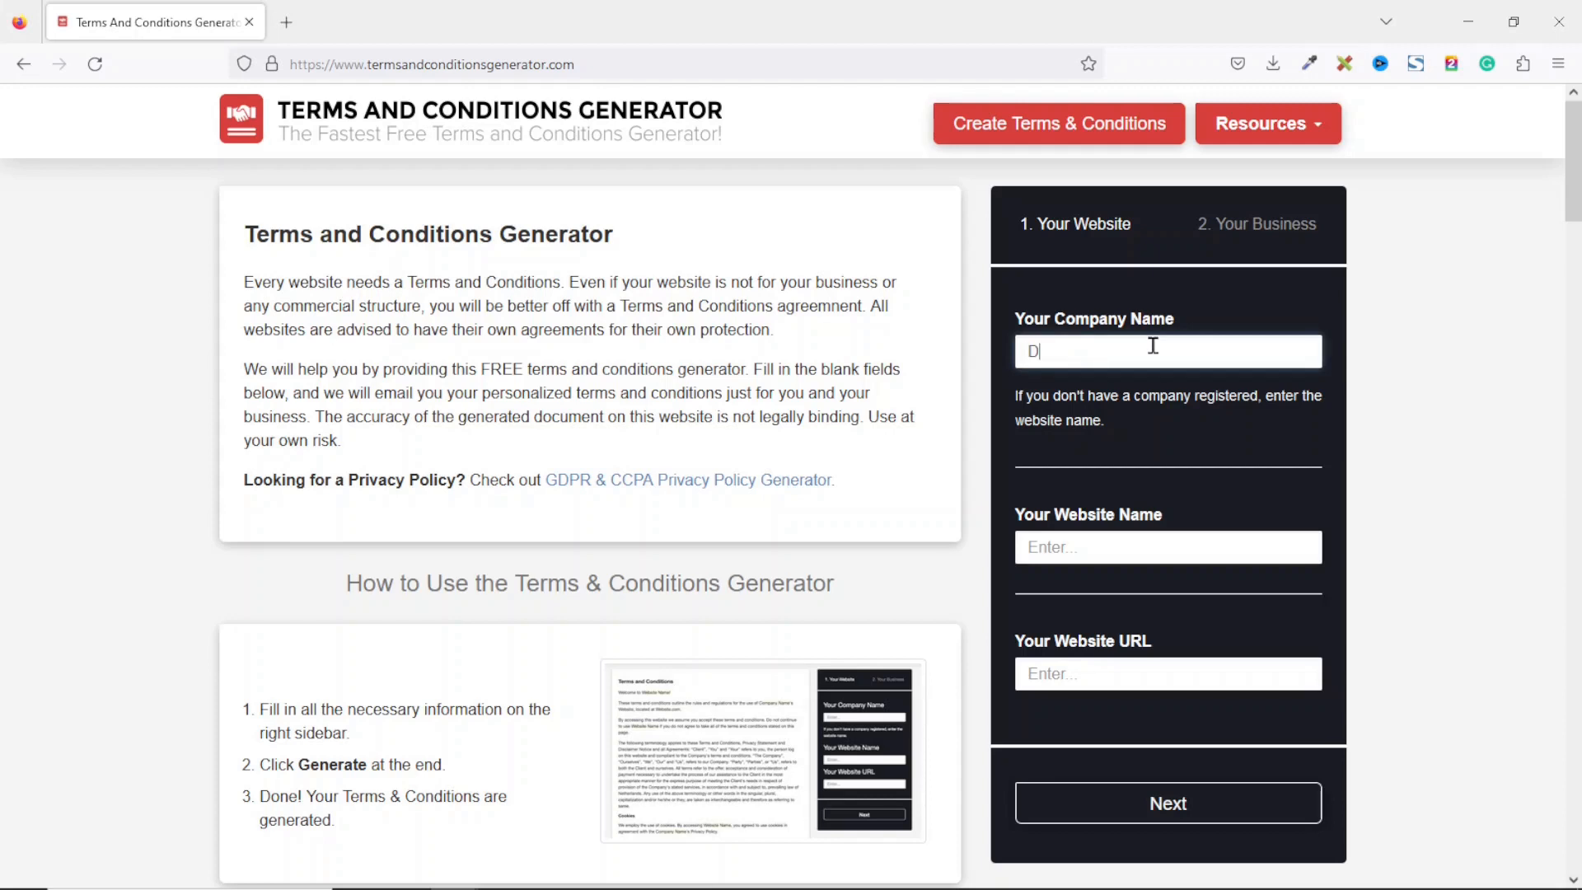
text(ikupages)
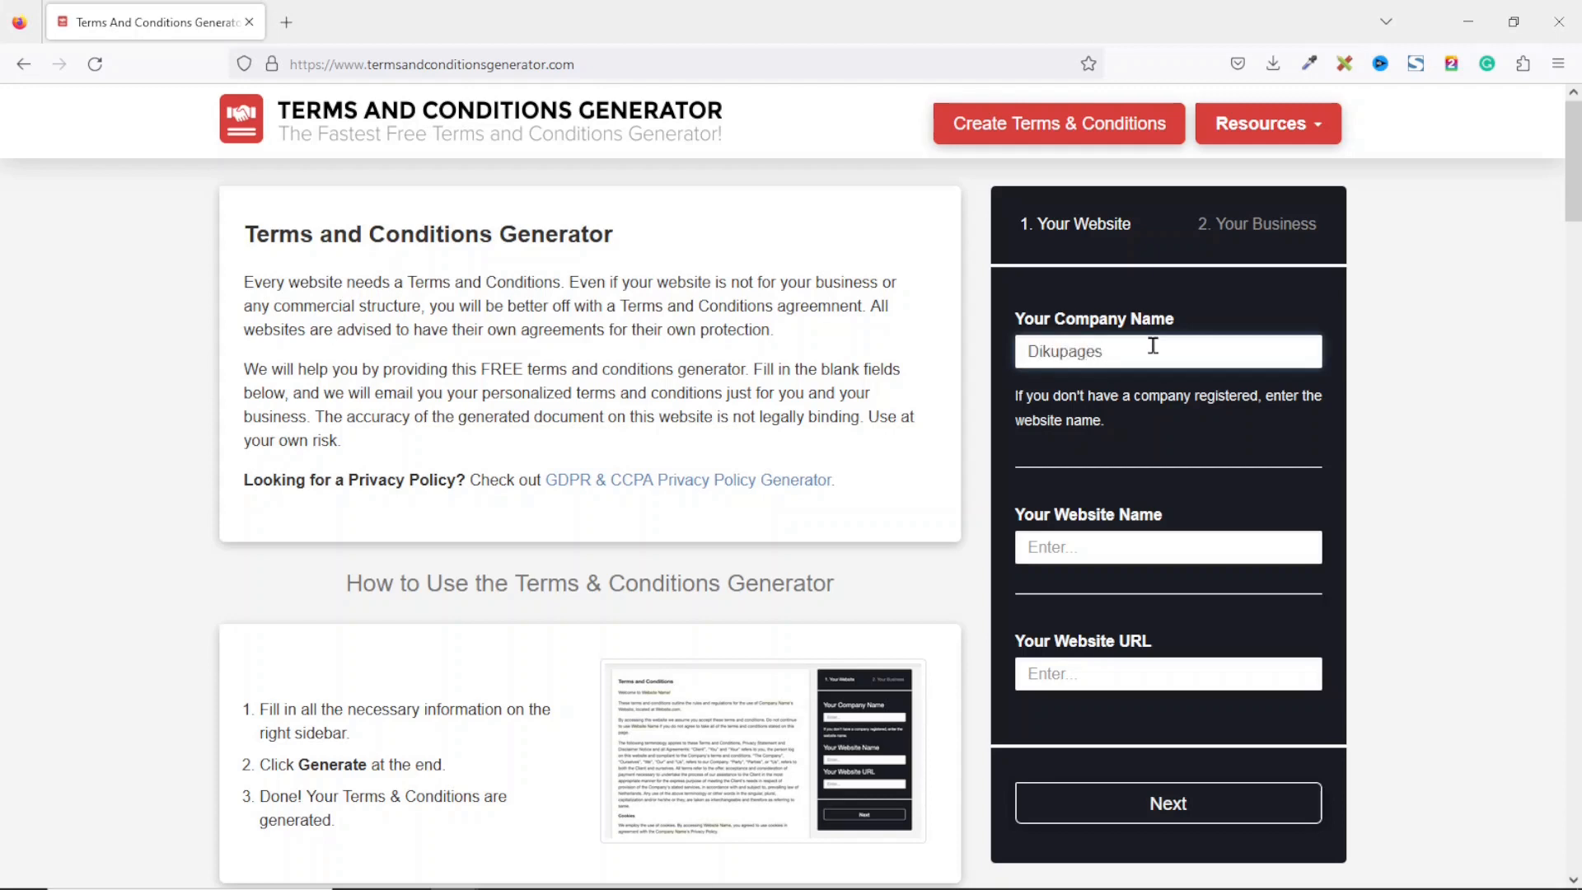
text(Agency)
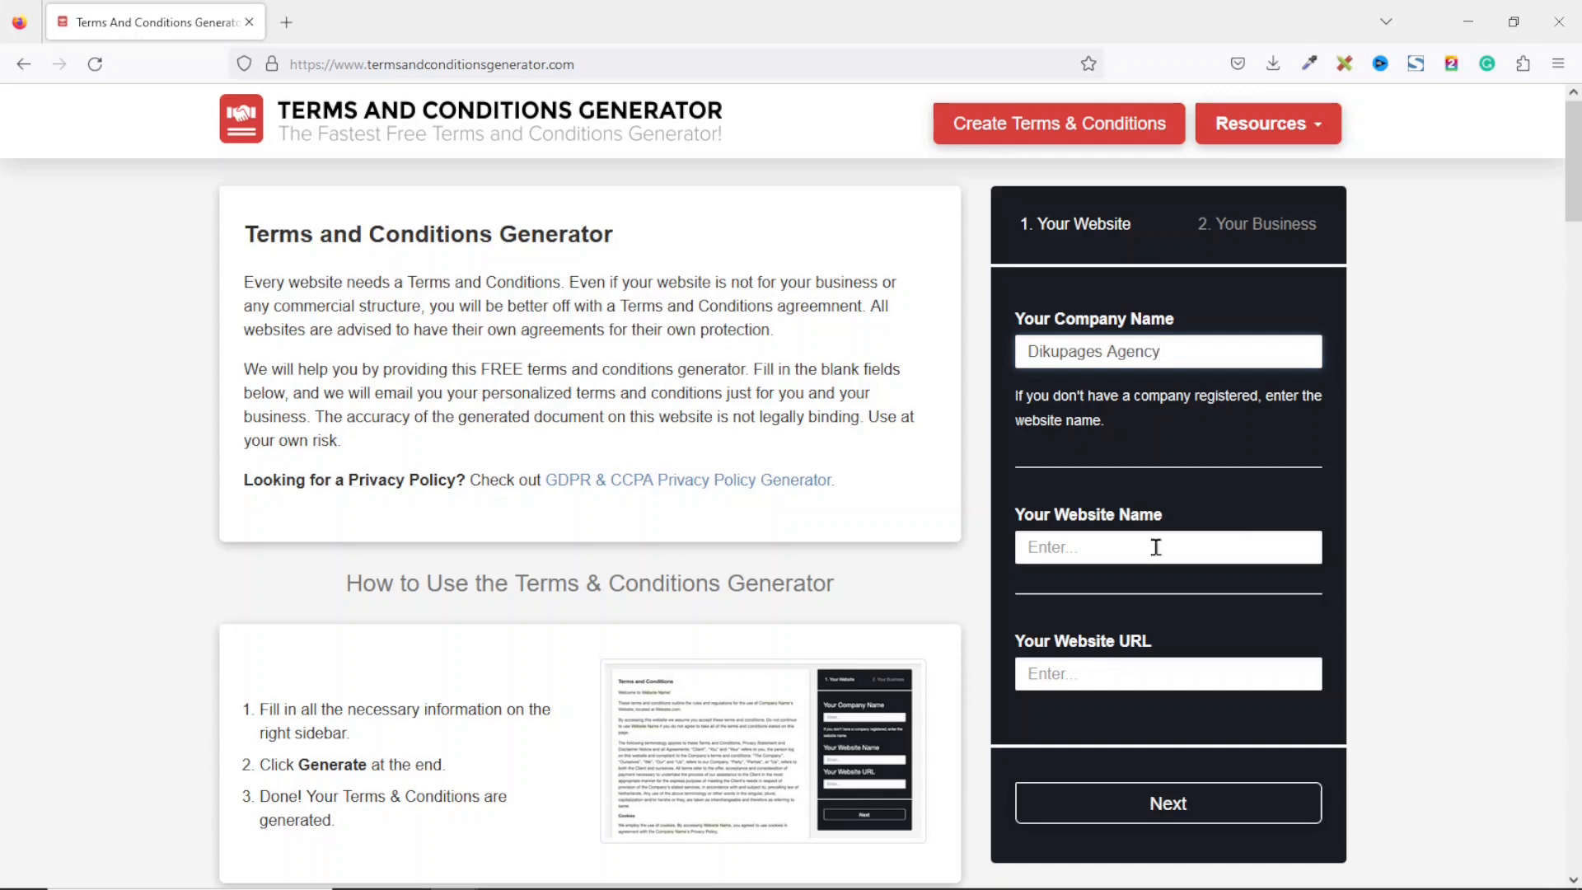
click(1166, 546)
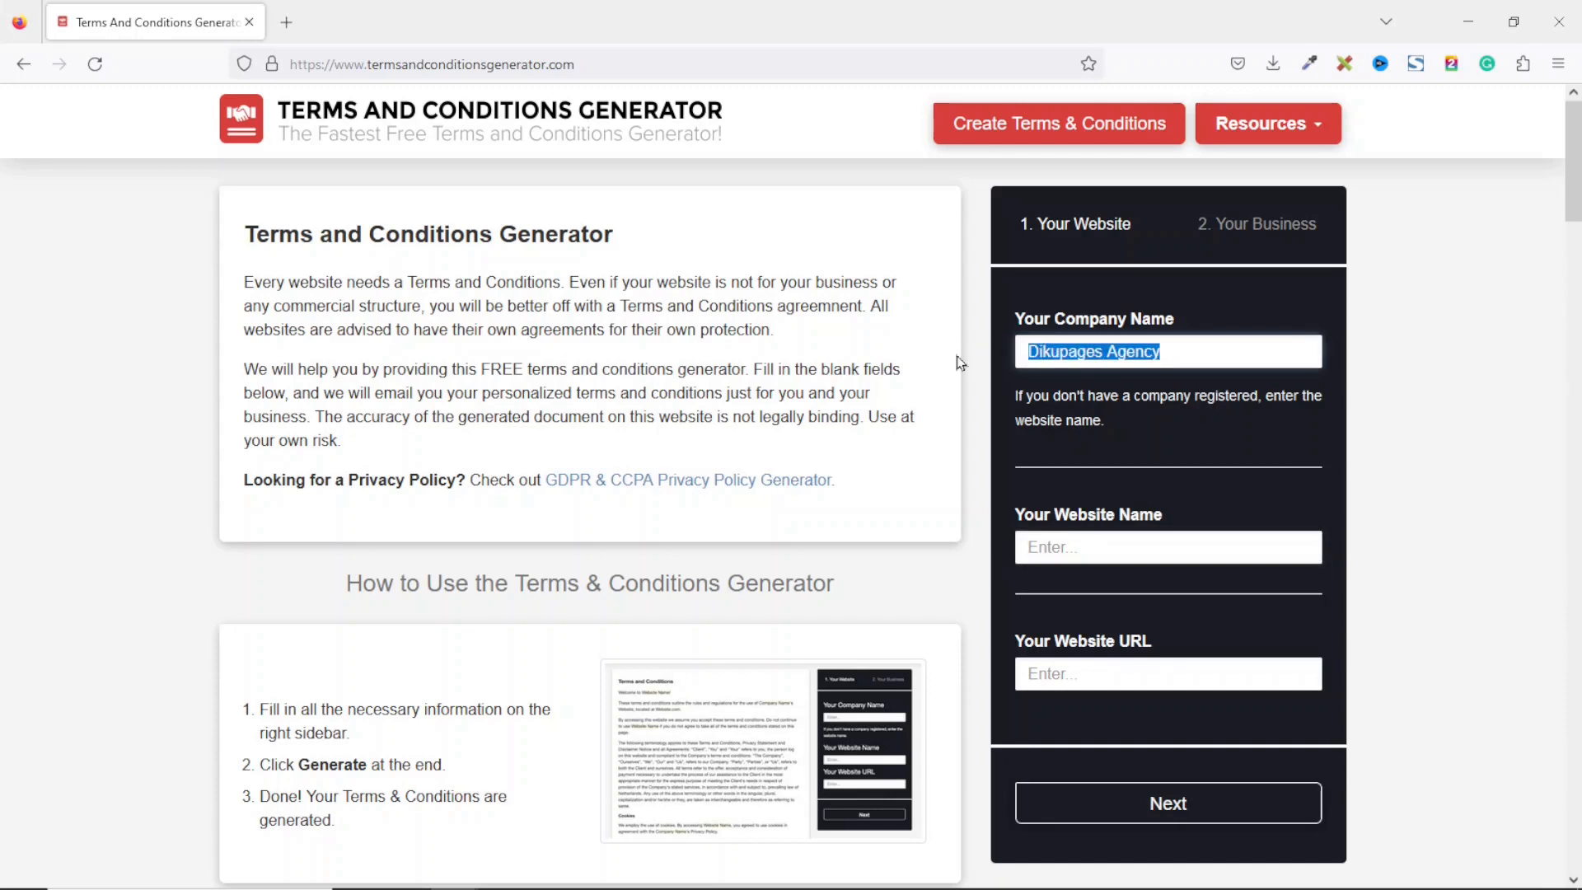
text(Dikupages Agency)
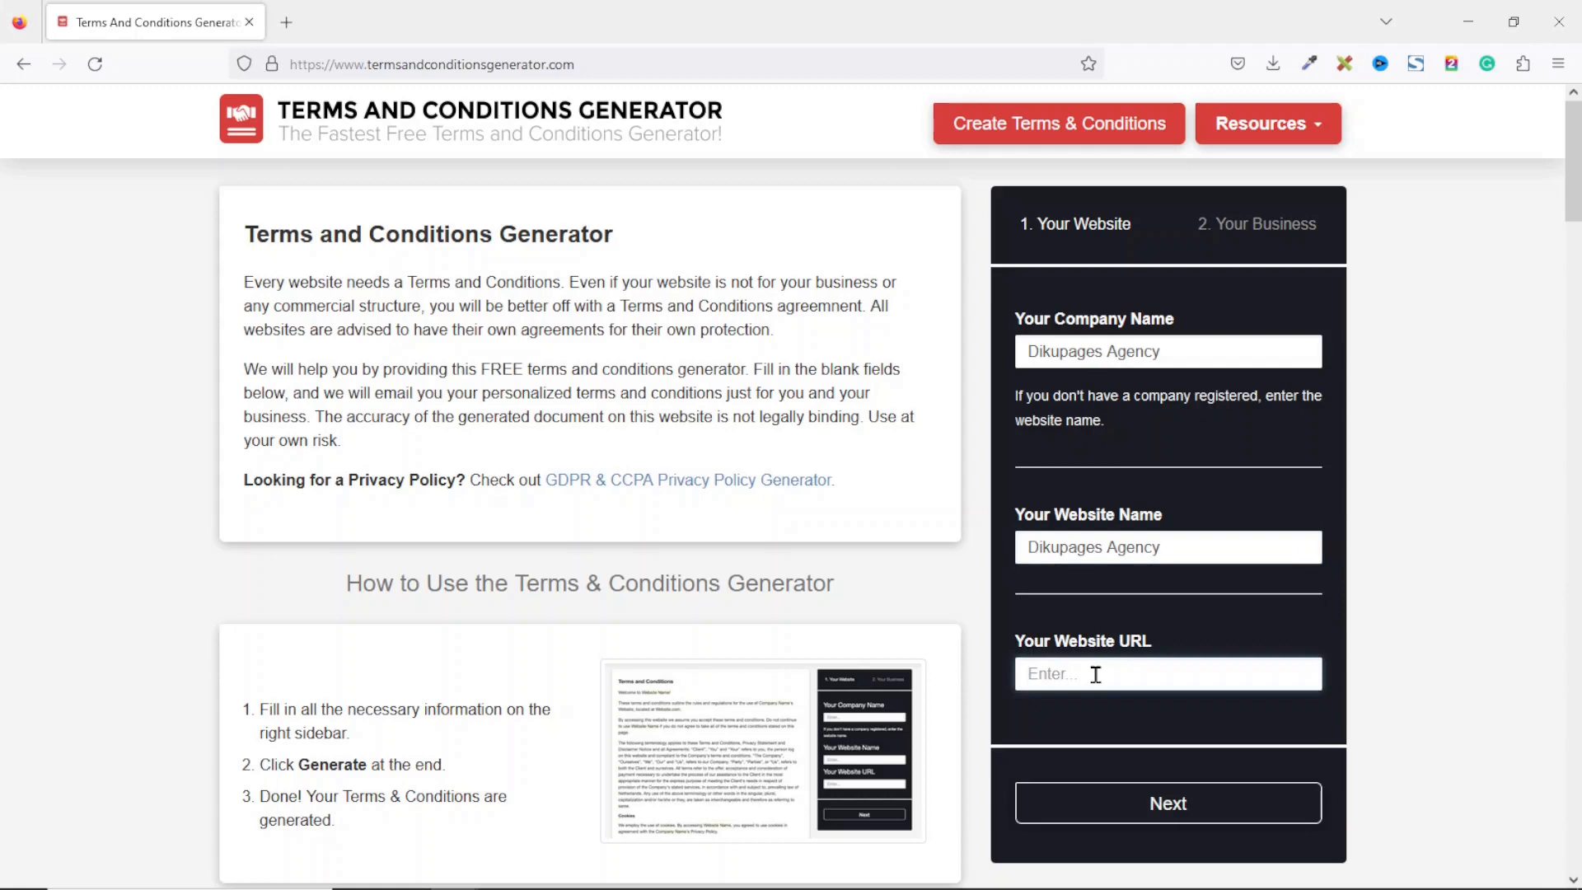
text(h)
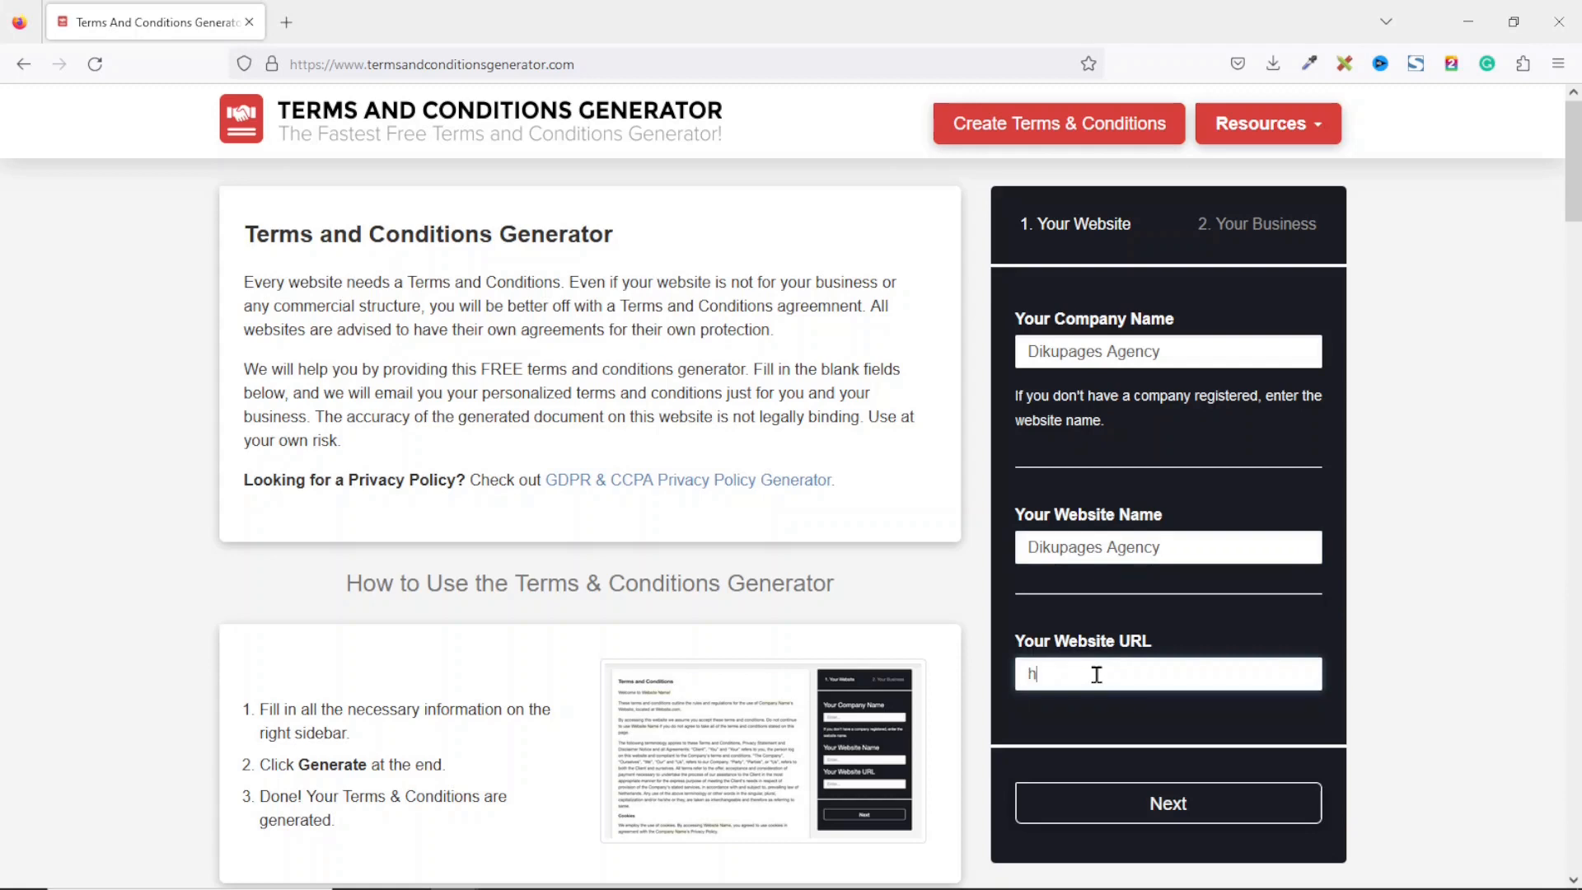
text(ttps://)
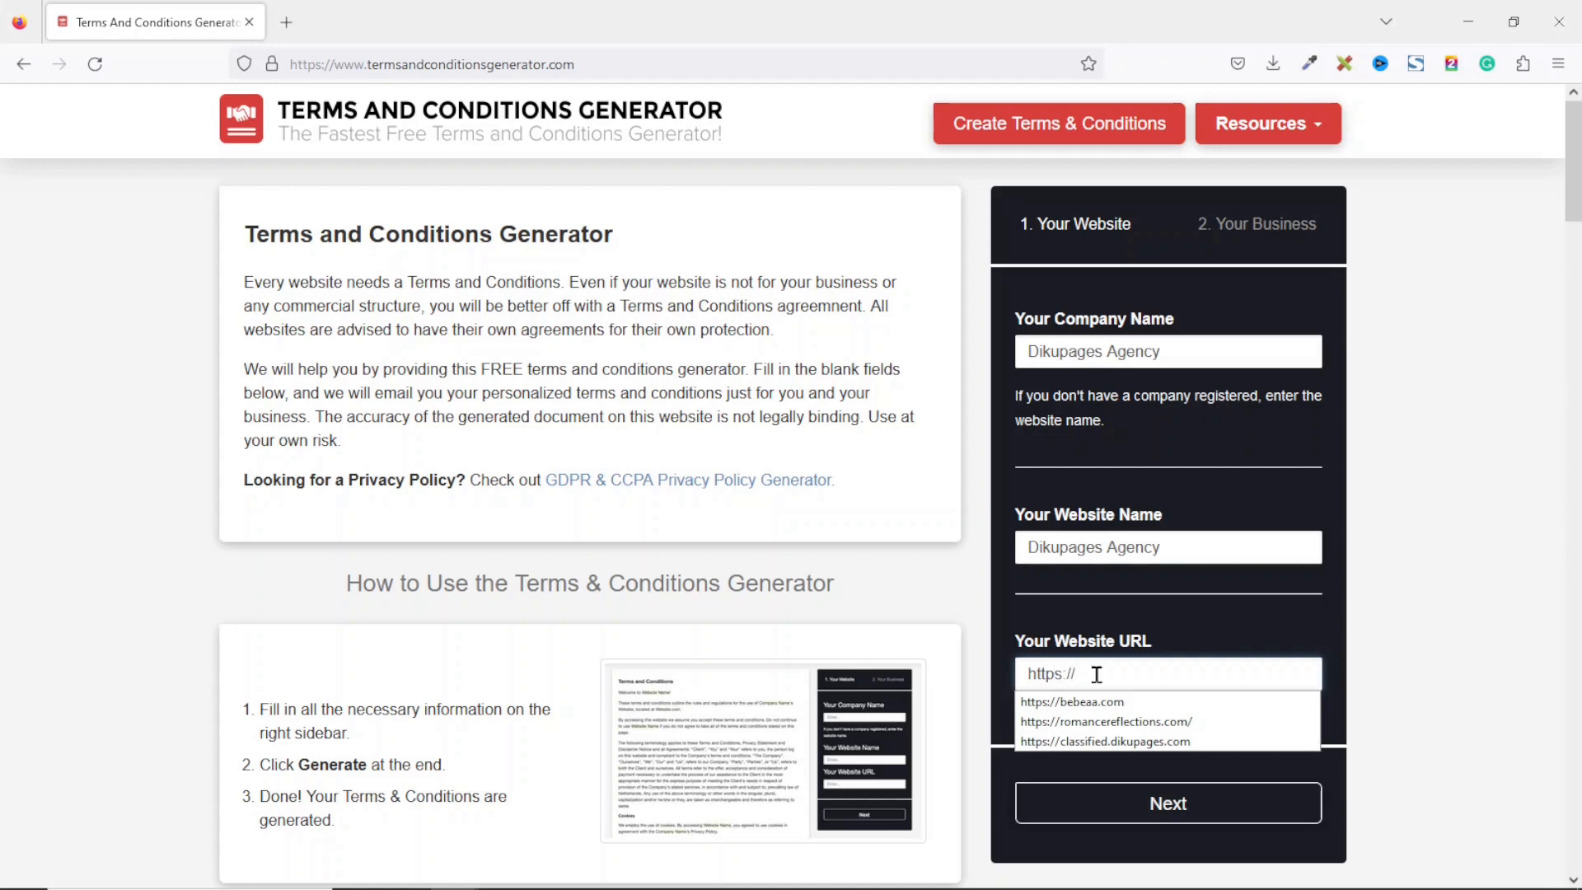
text(dikupage)
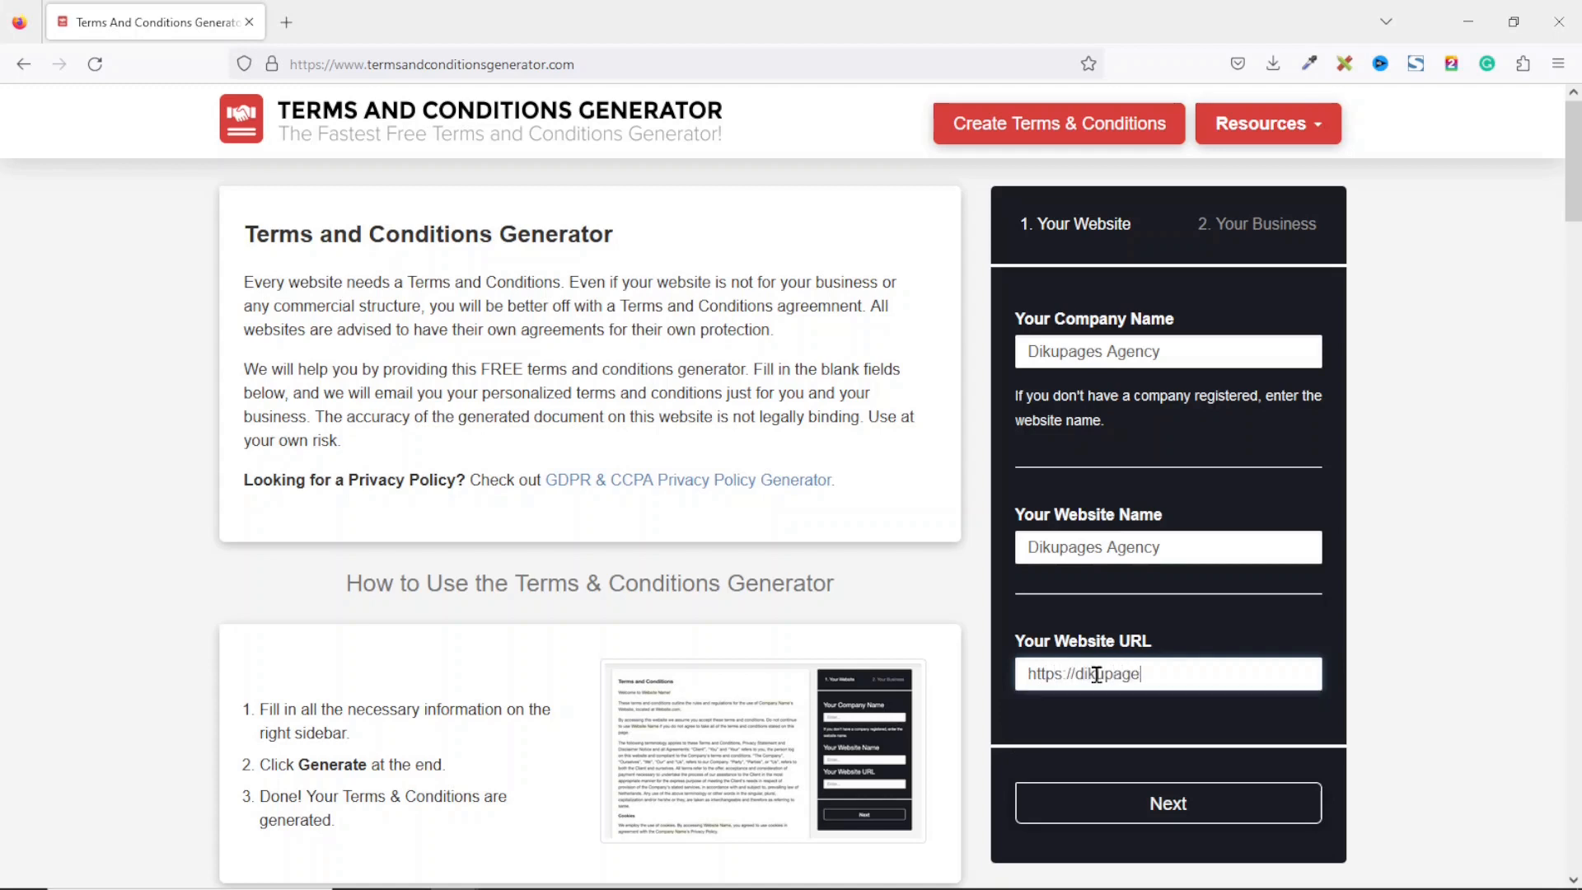
text(sweb.com)
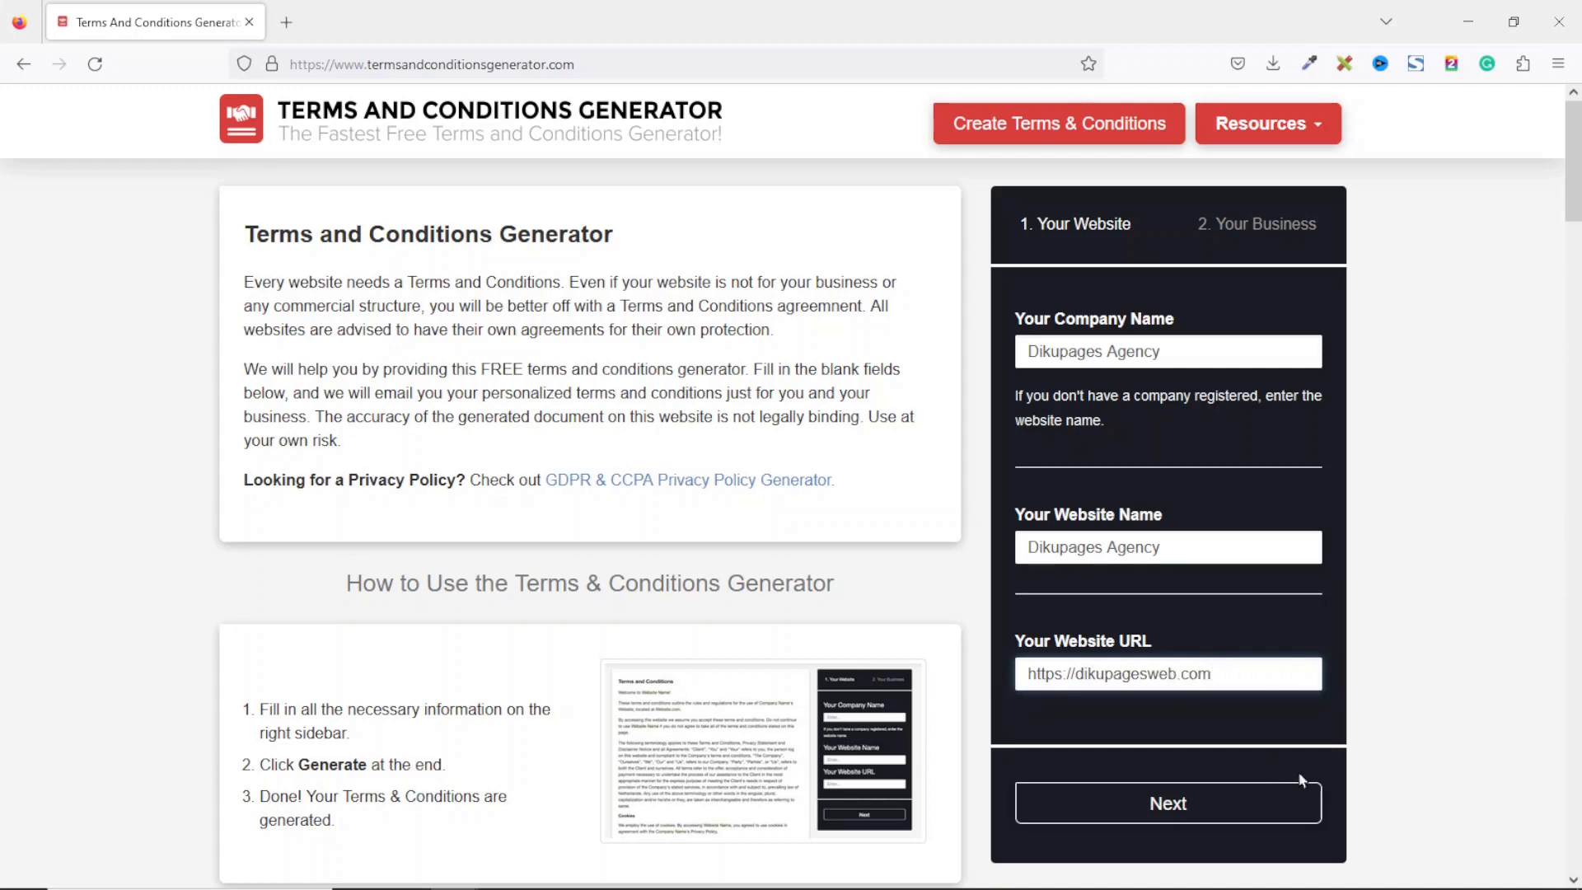
- Proceed to the business step and choose Ghana as the country
click(1167, 803)
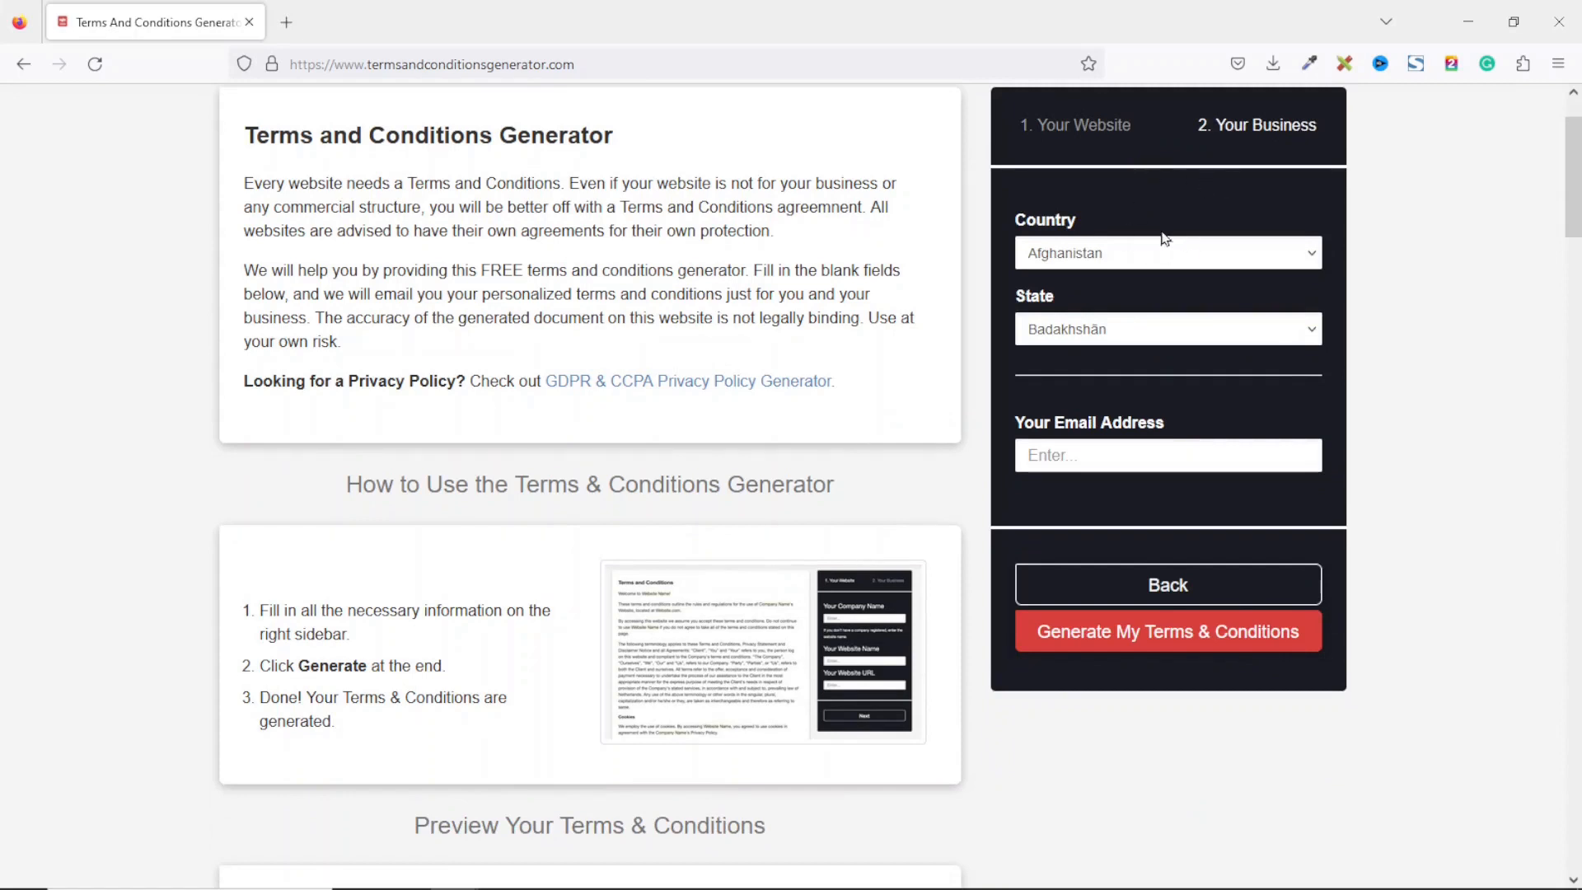
mouse_move(1115, 263)
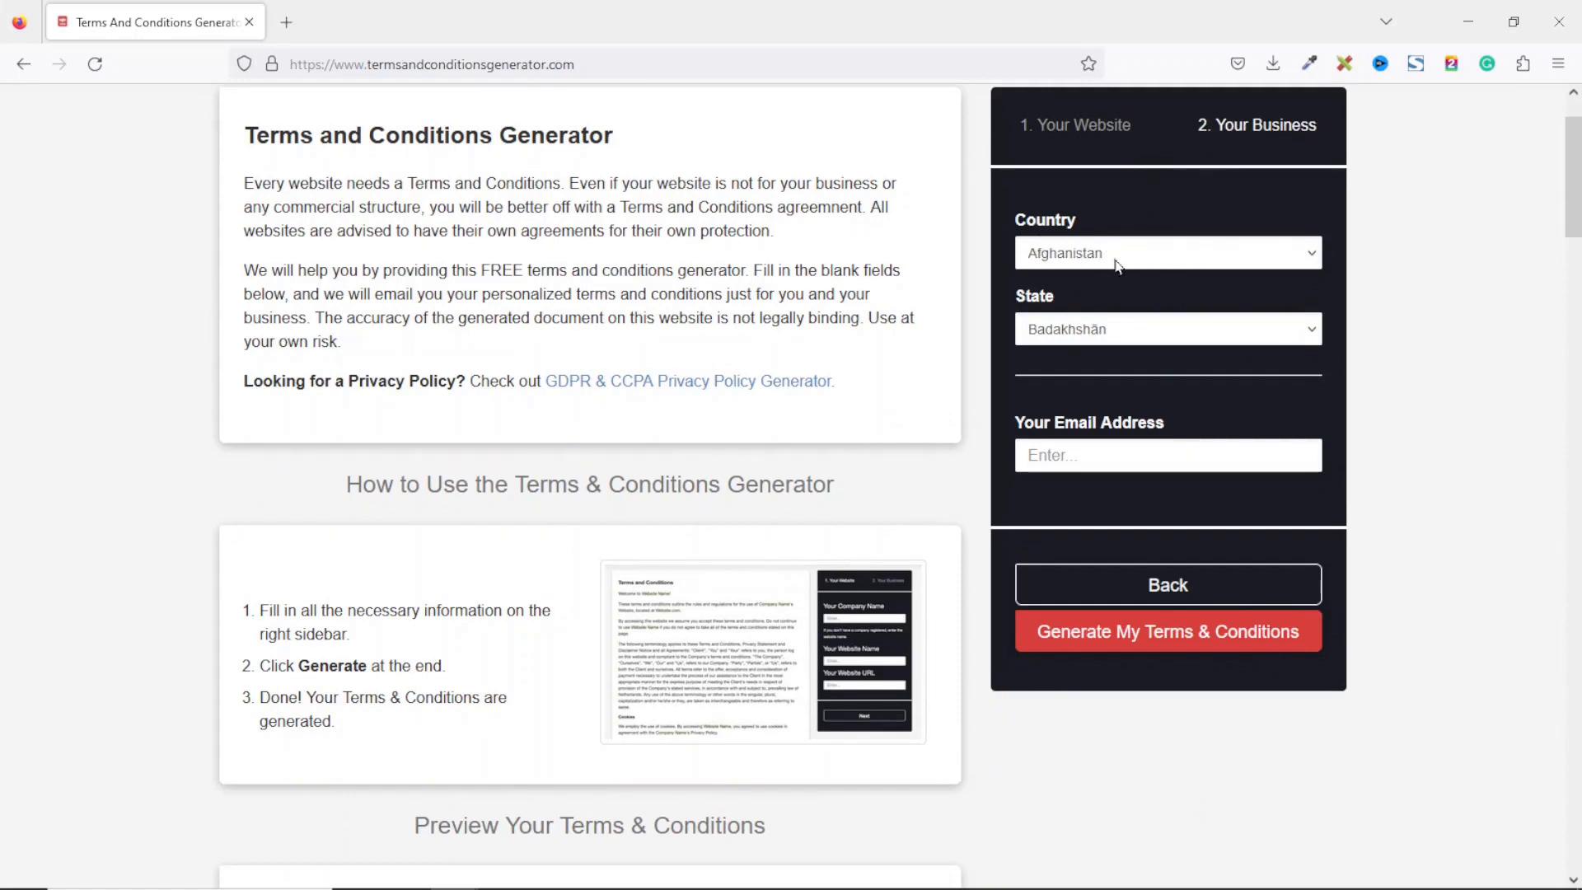
click(1166, 252)
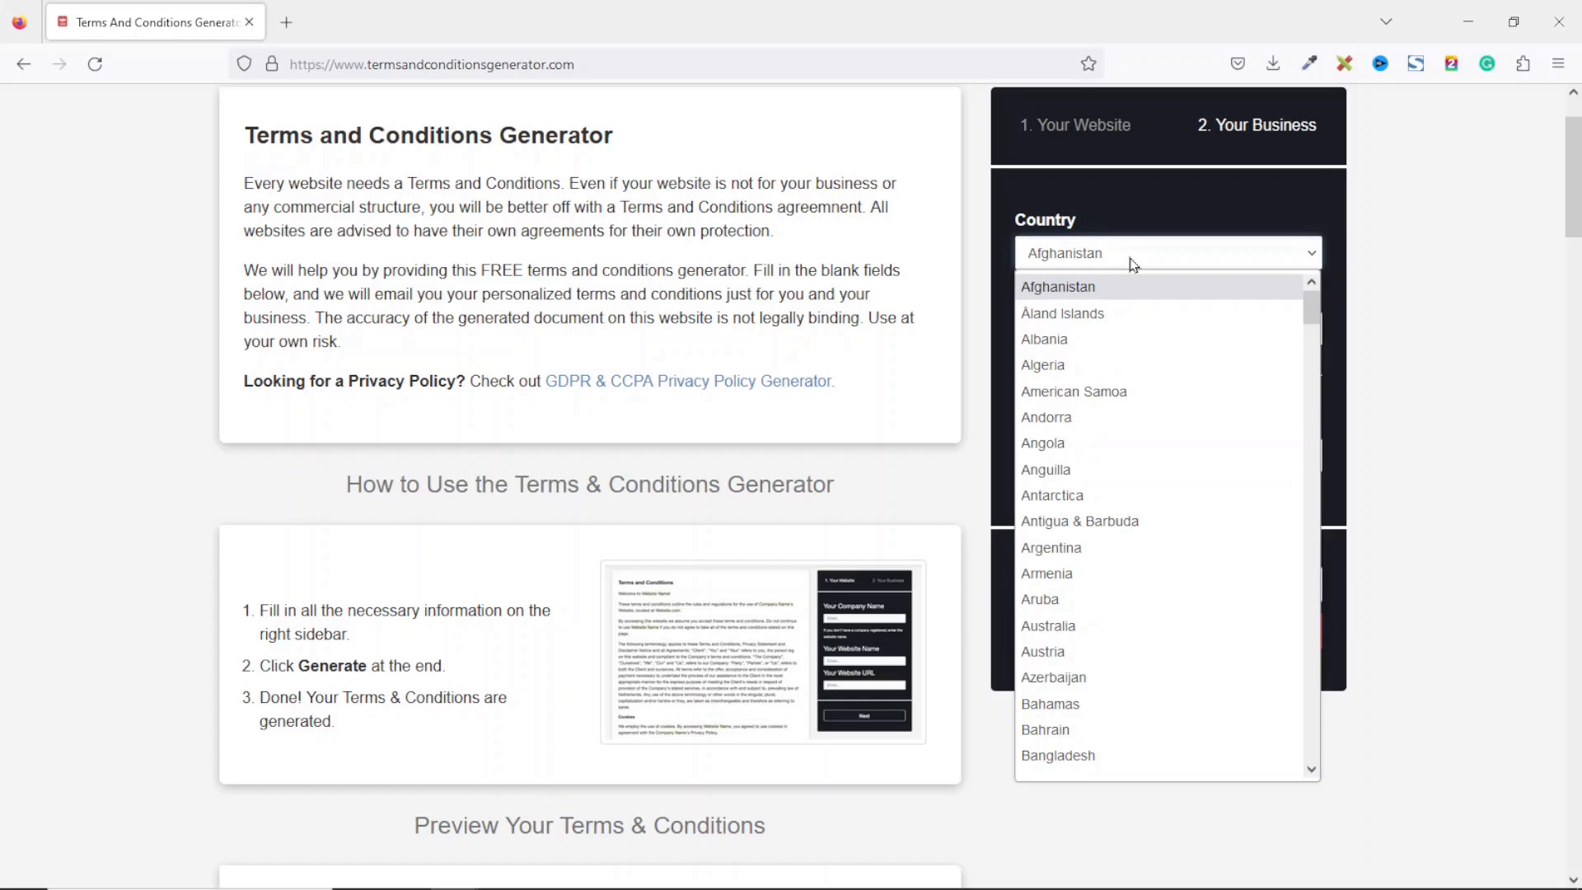
click(1041, 763)
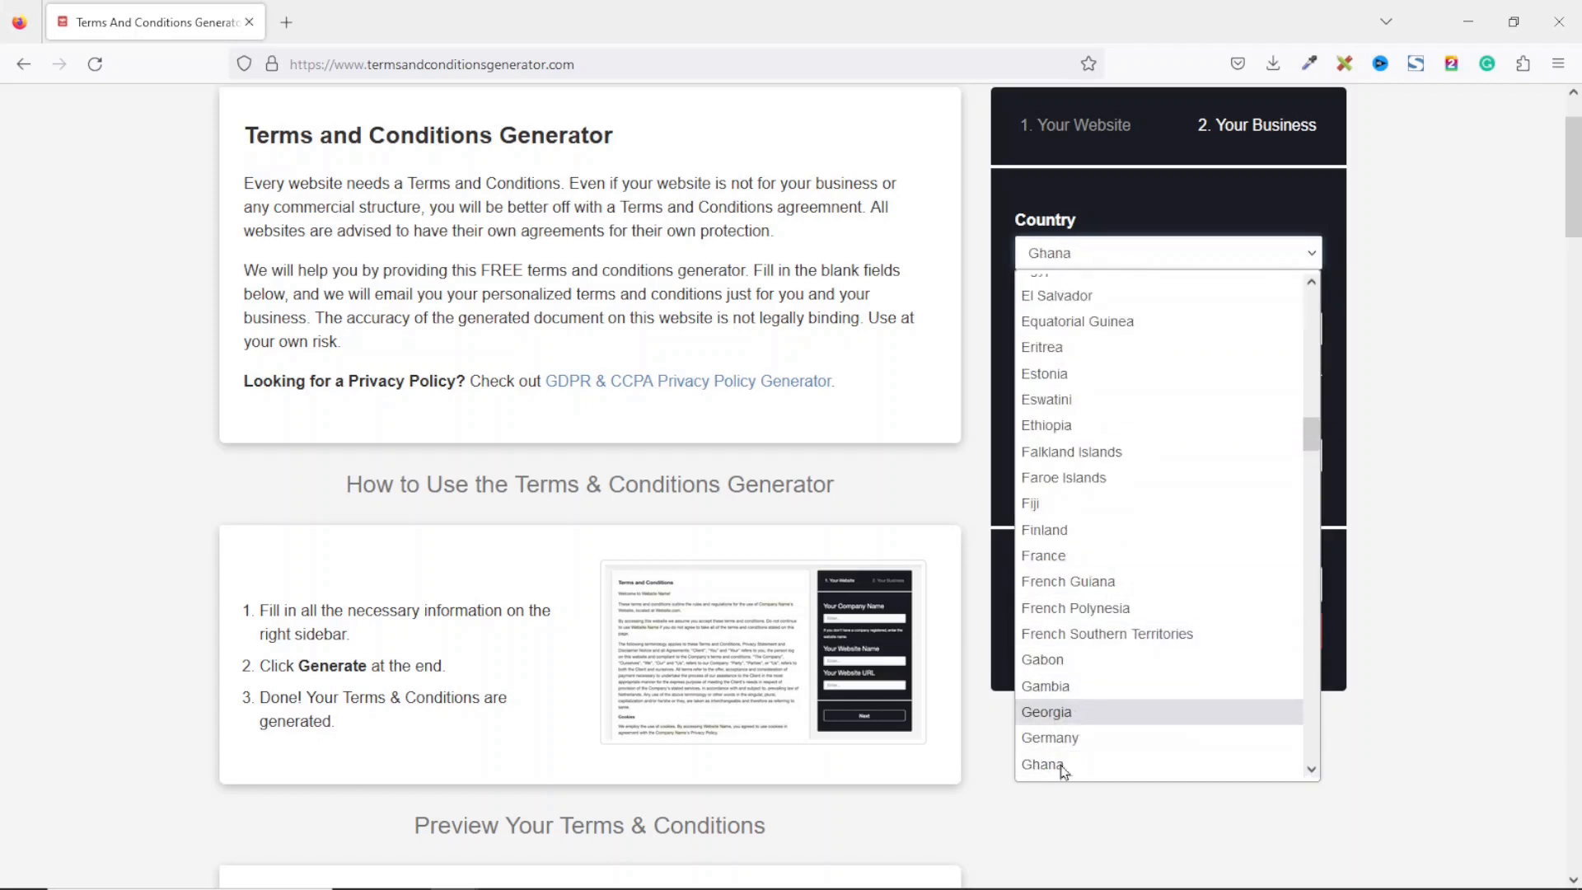
click(1041, 762)
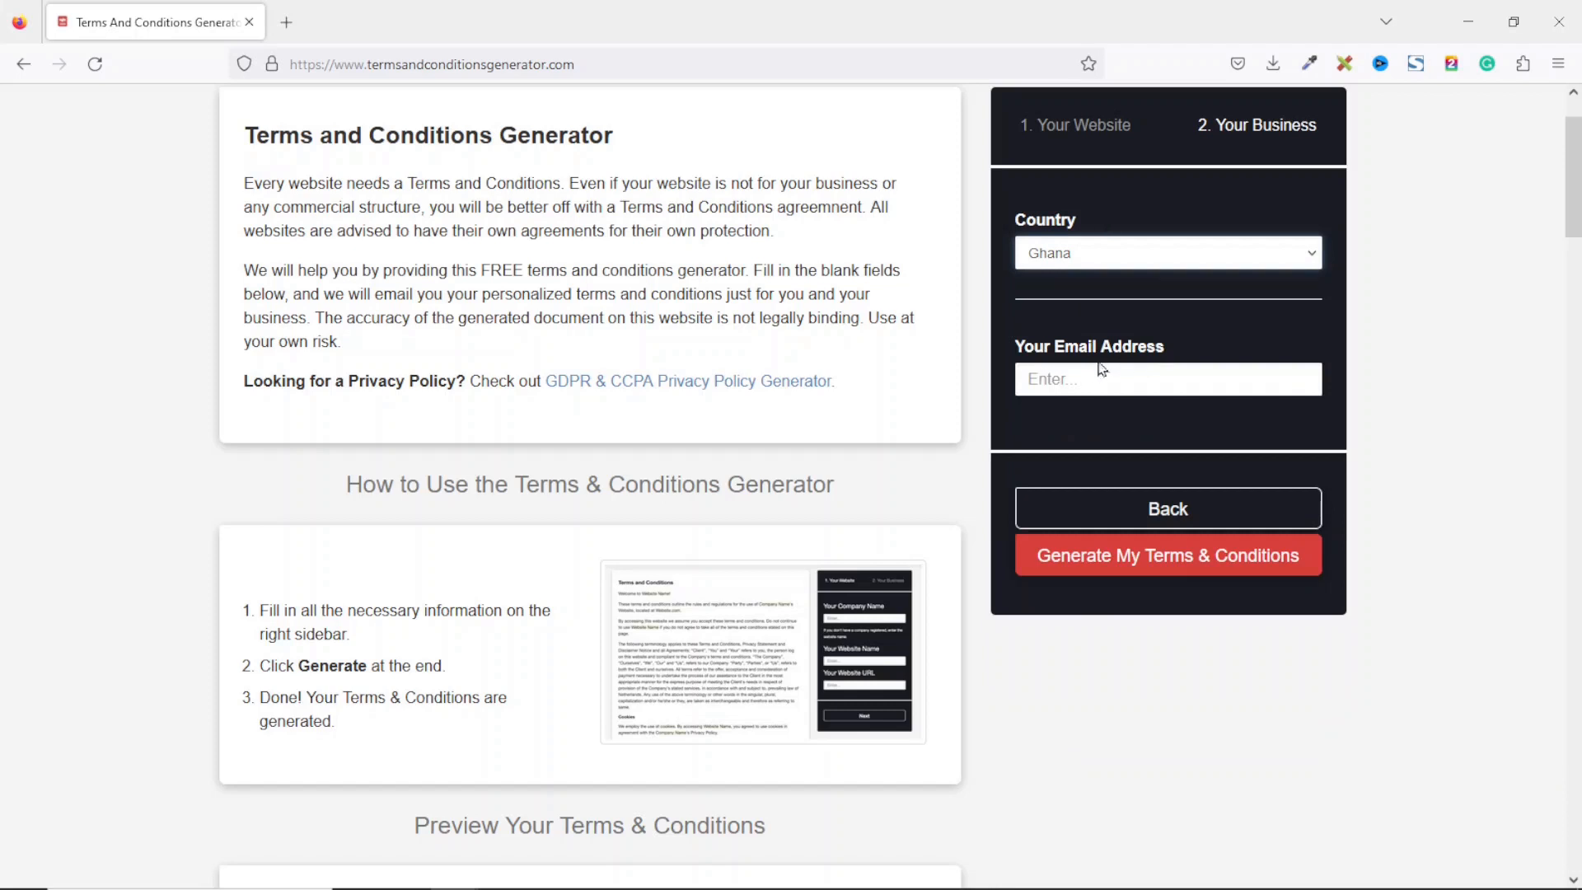
click(1166, 379)
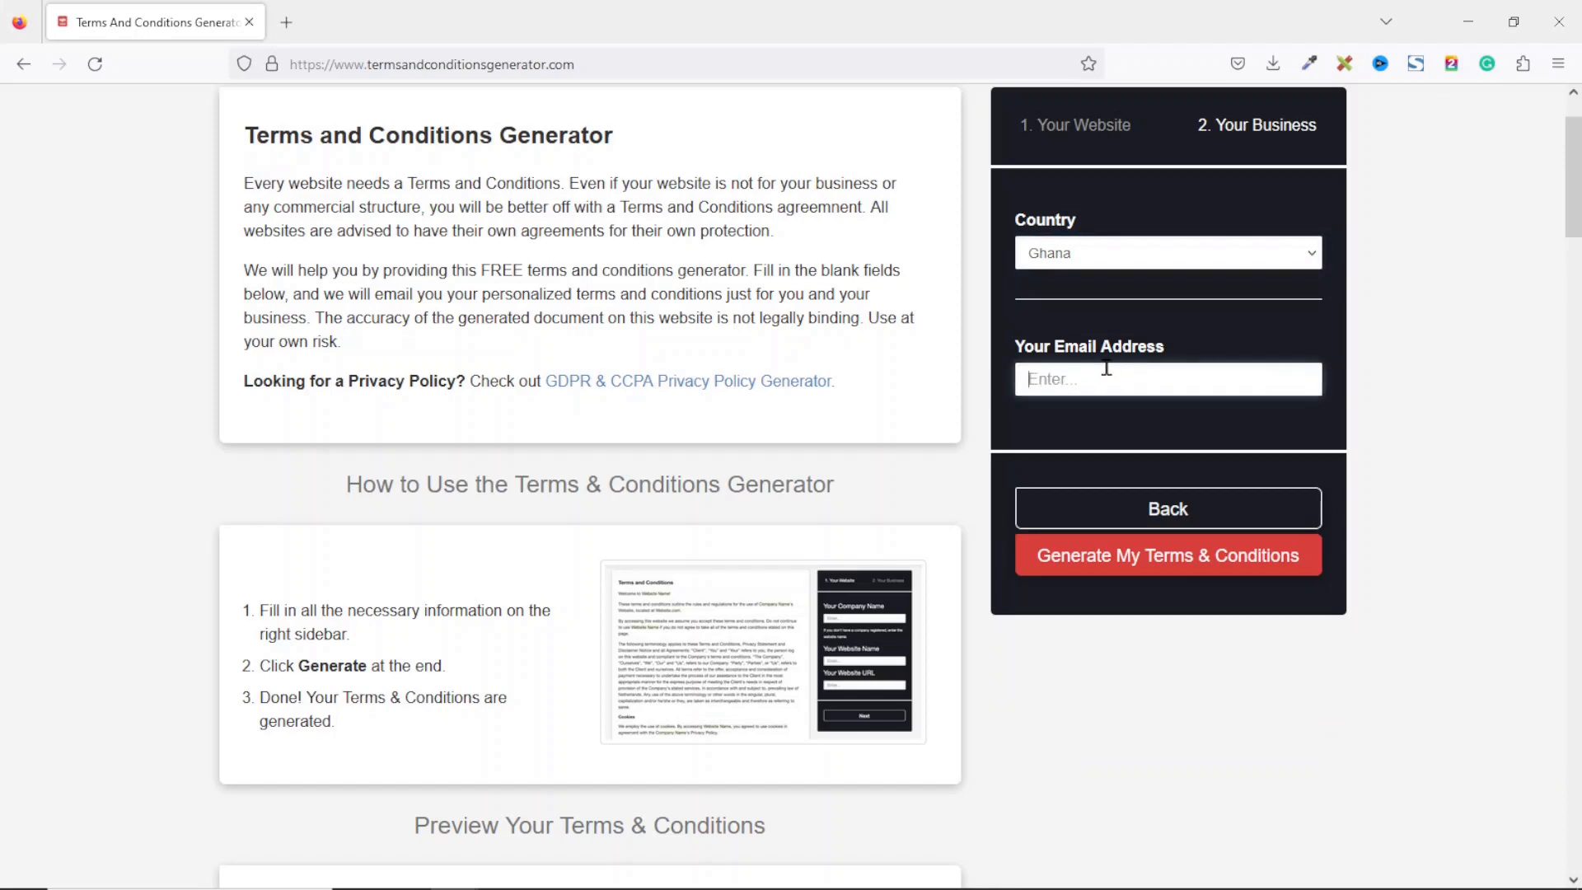
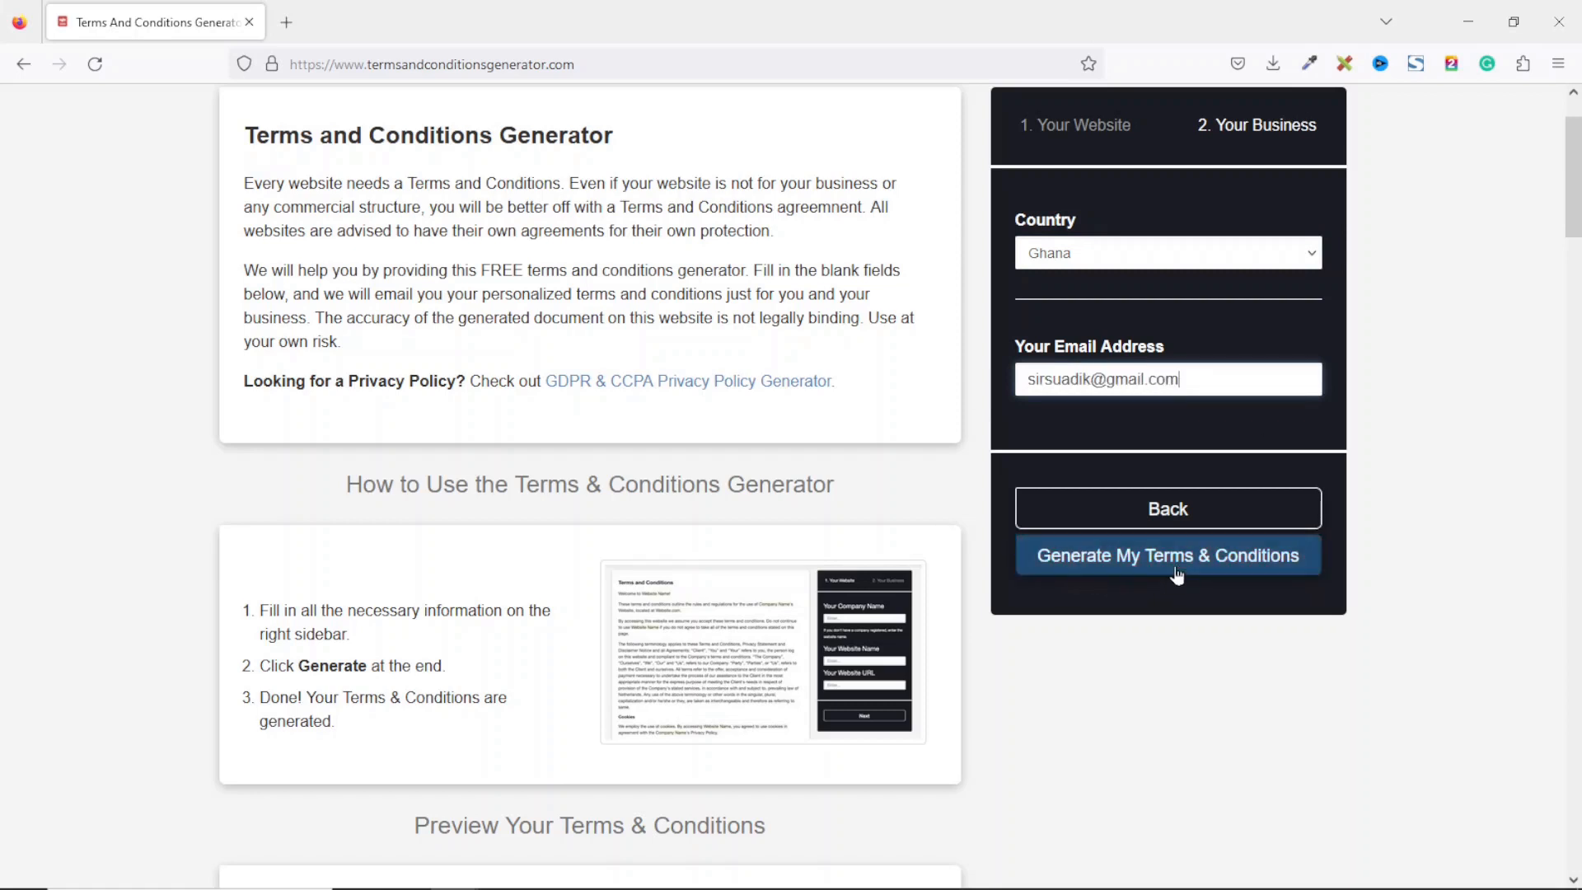
click(1167, 555)
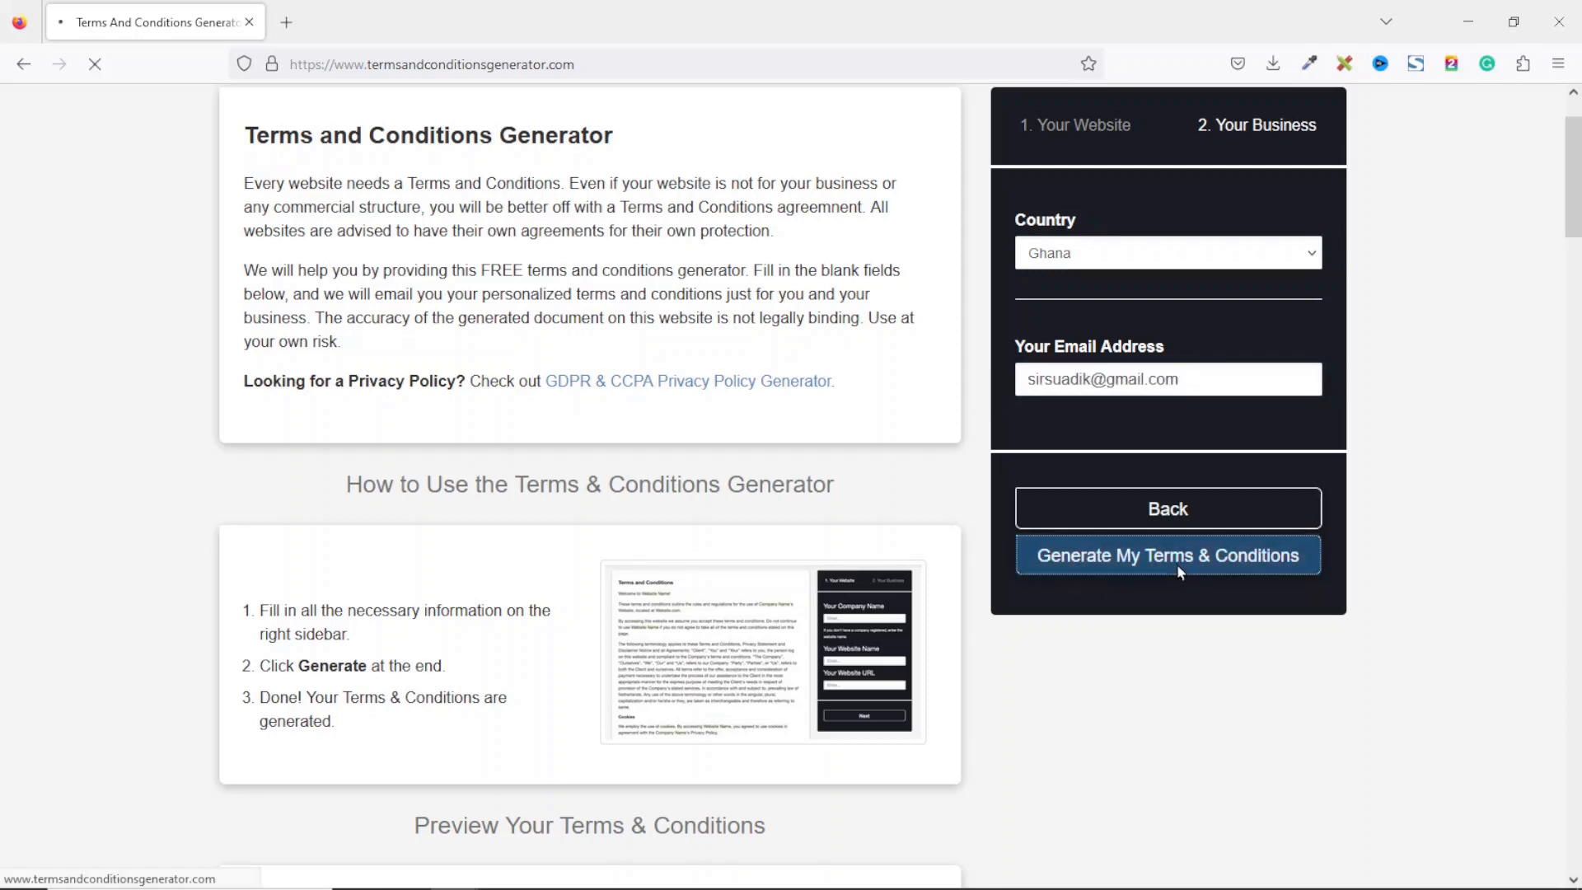
click(1167, 555)
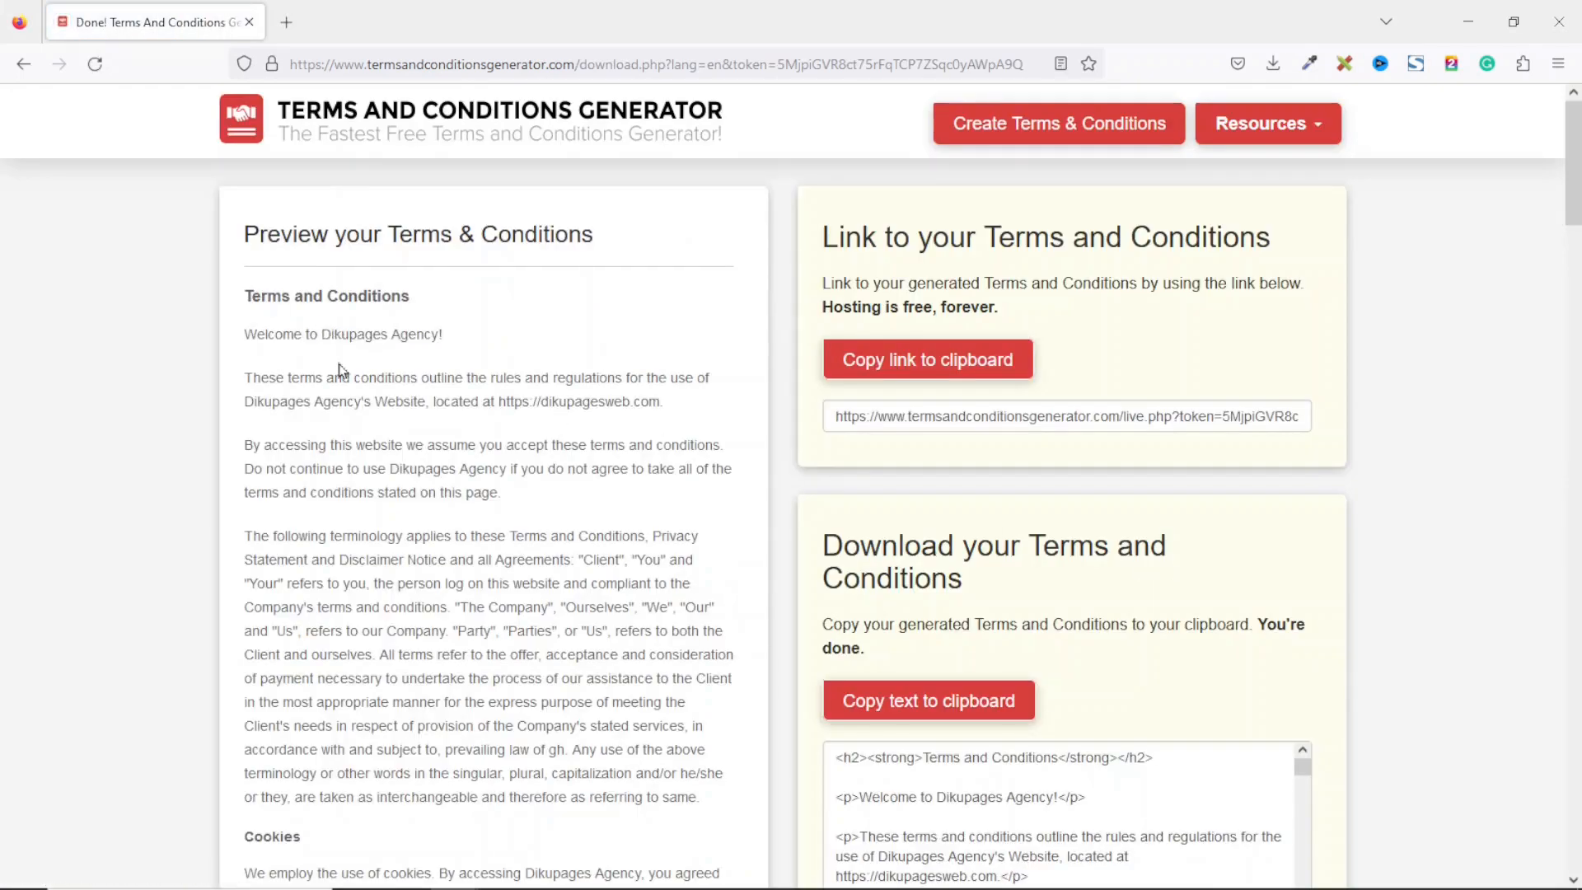
- Make and then clear a partial selection of the generated terms text
drag(343, 378, 591, 773)
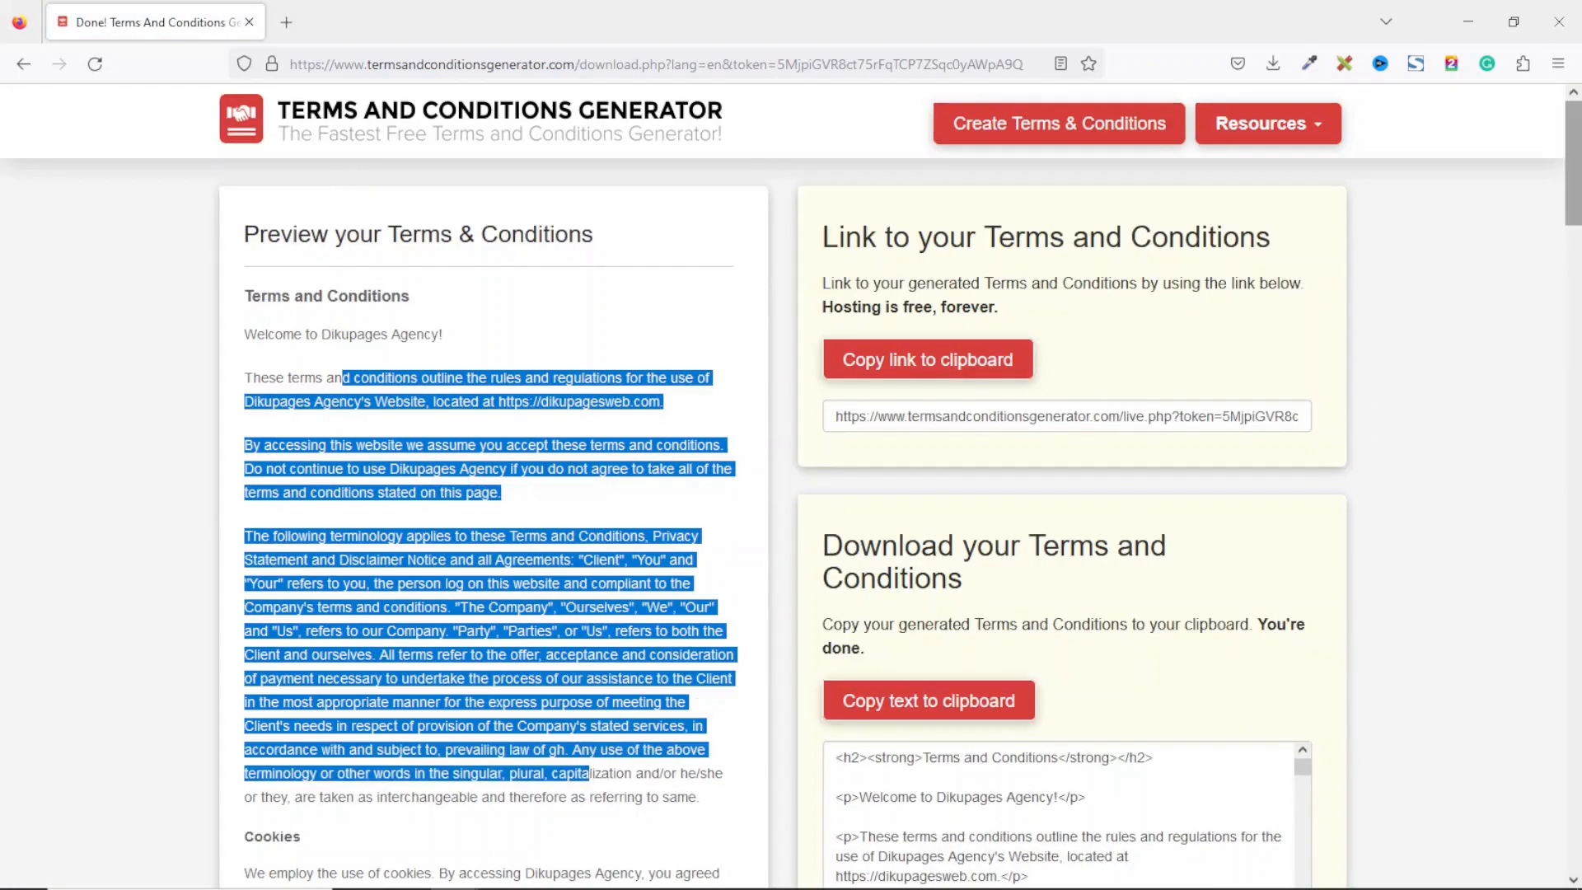
scroll(down, 3)
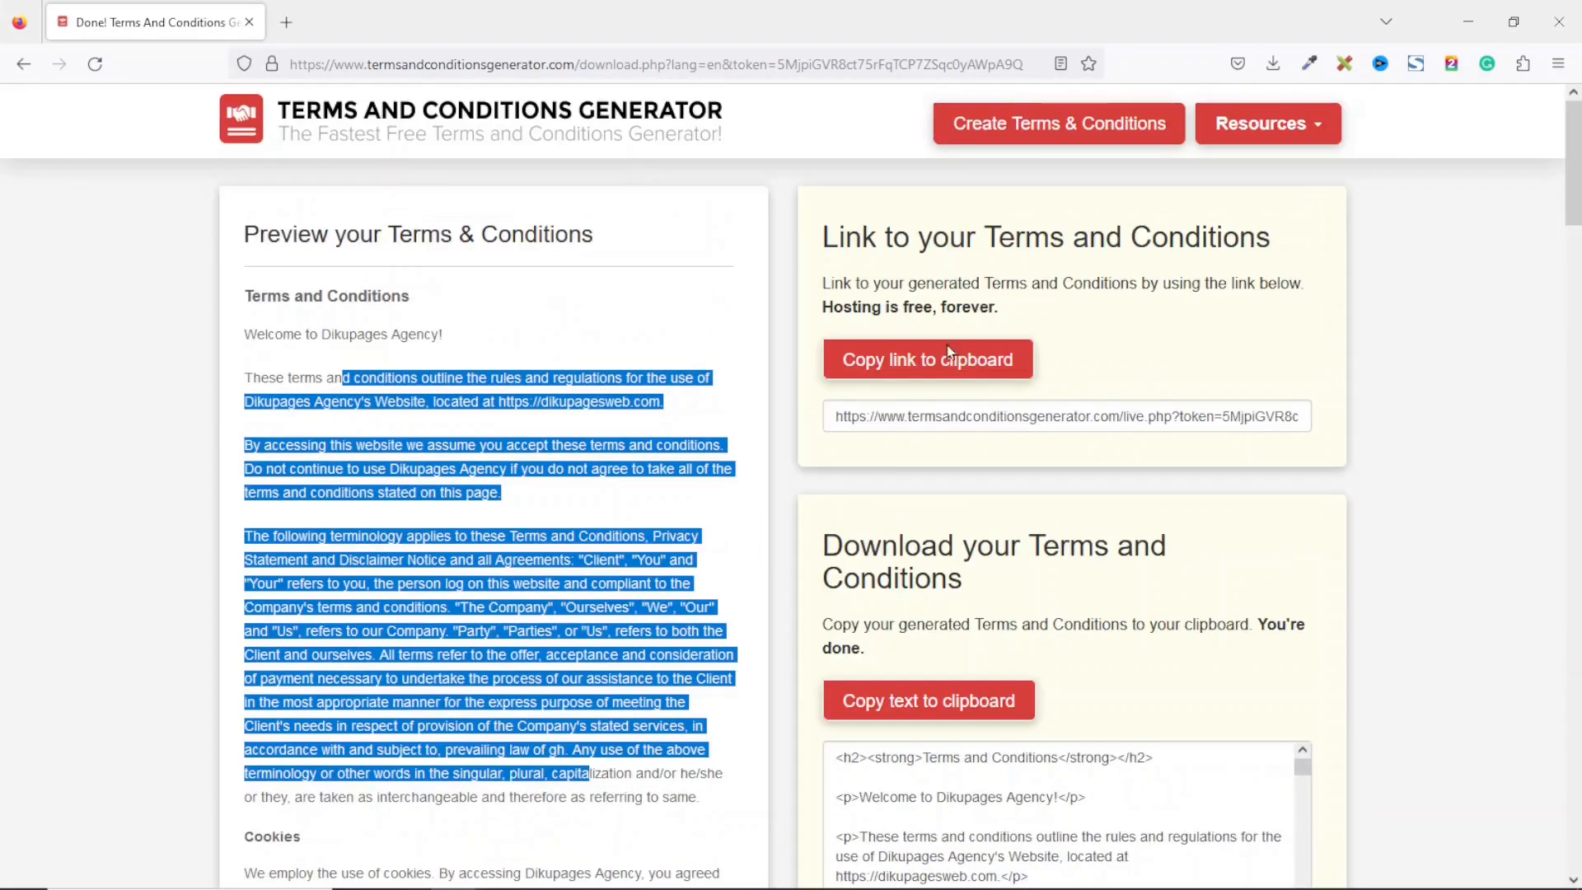
click(255, 334)
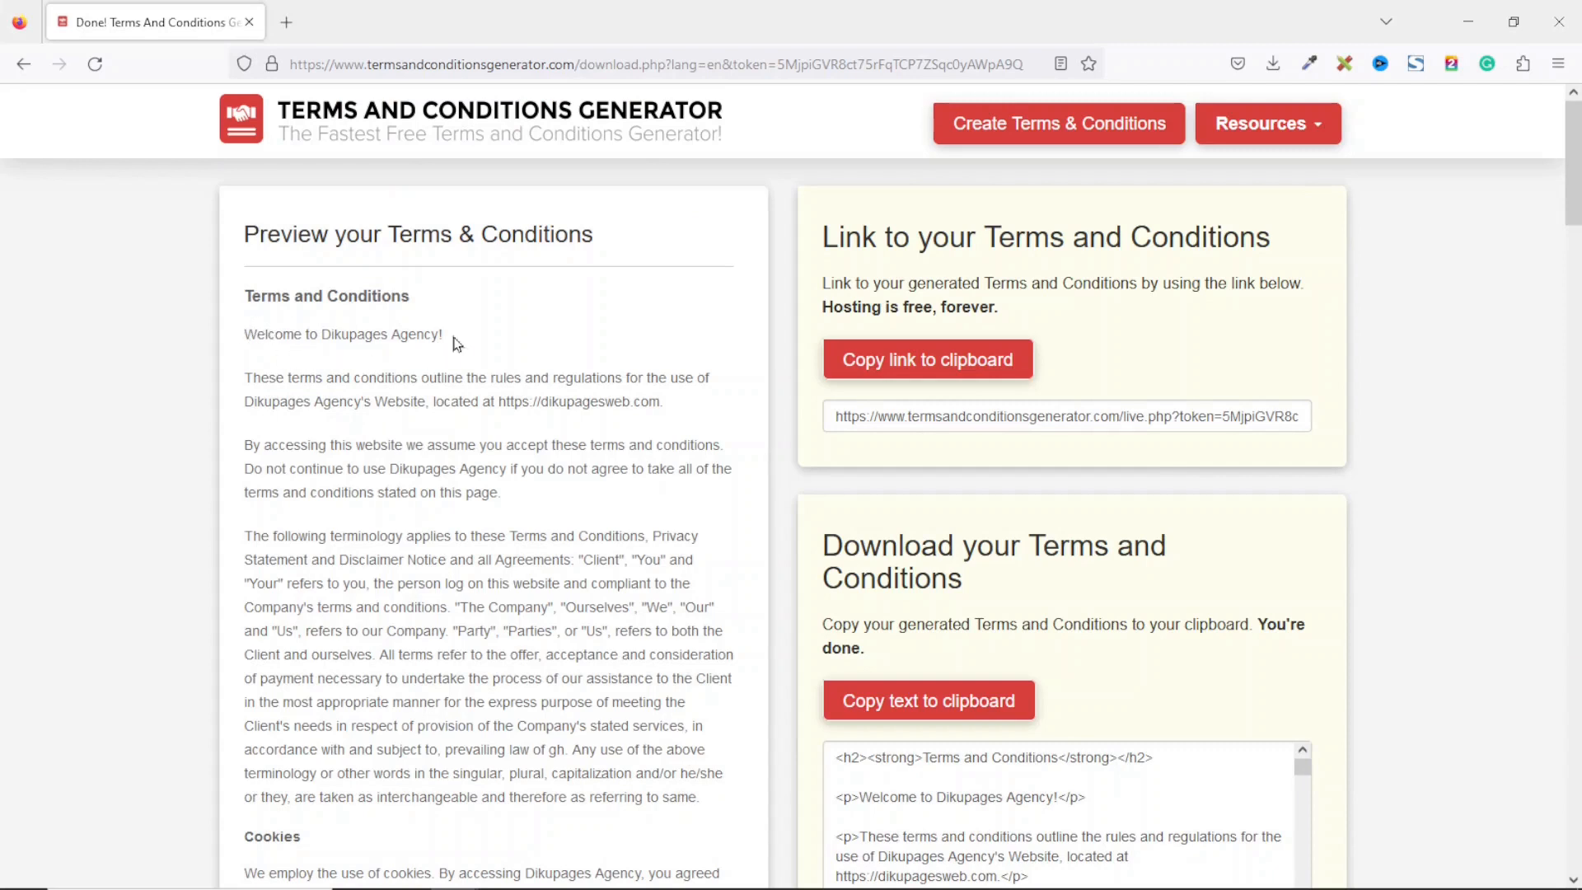
mouse_move(265, 293)
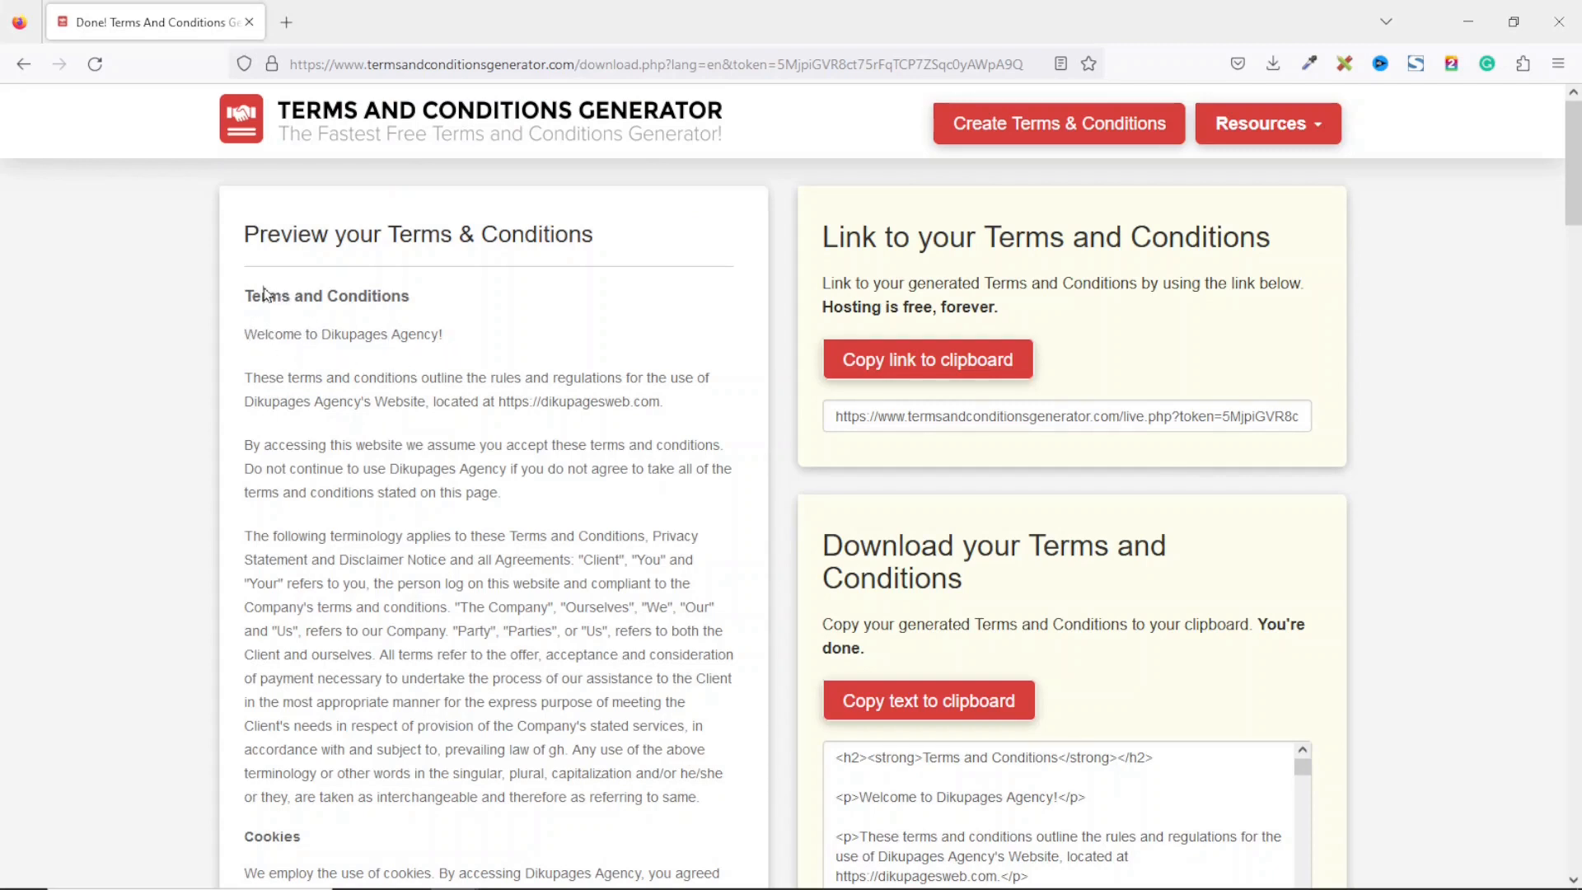
- Select the generated terms from the heading down and copy them
drag(259, 294, 410, 295)
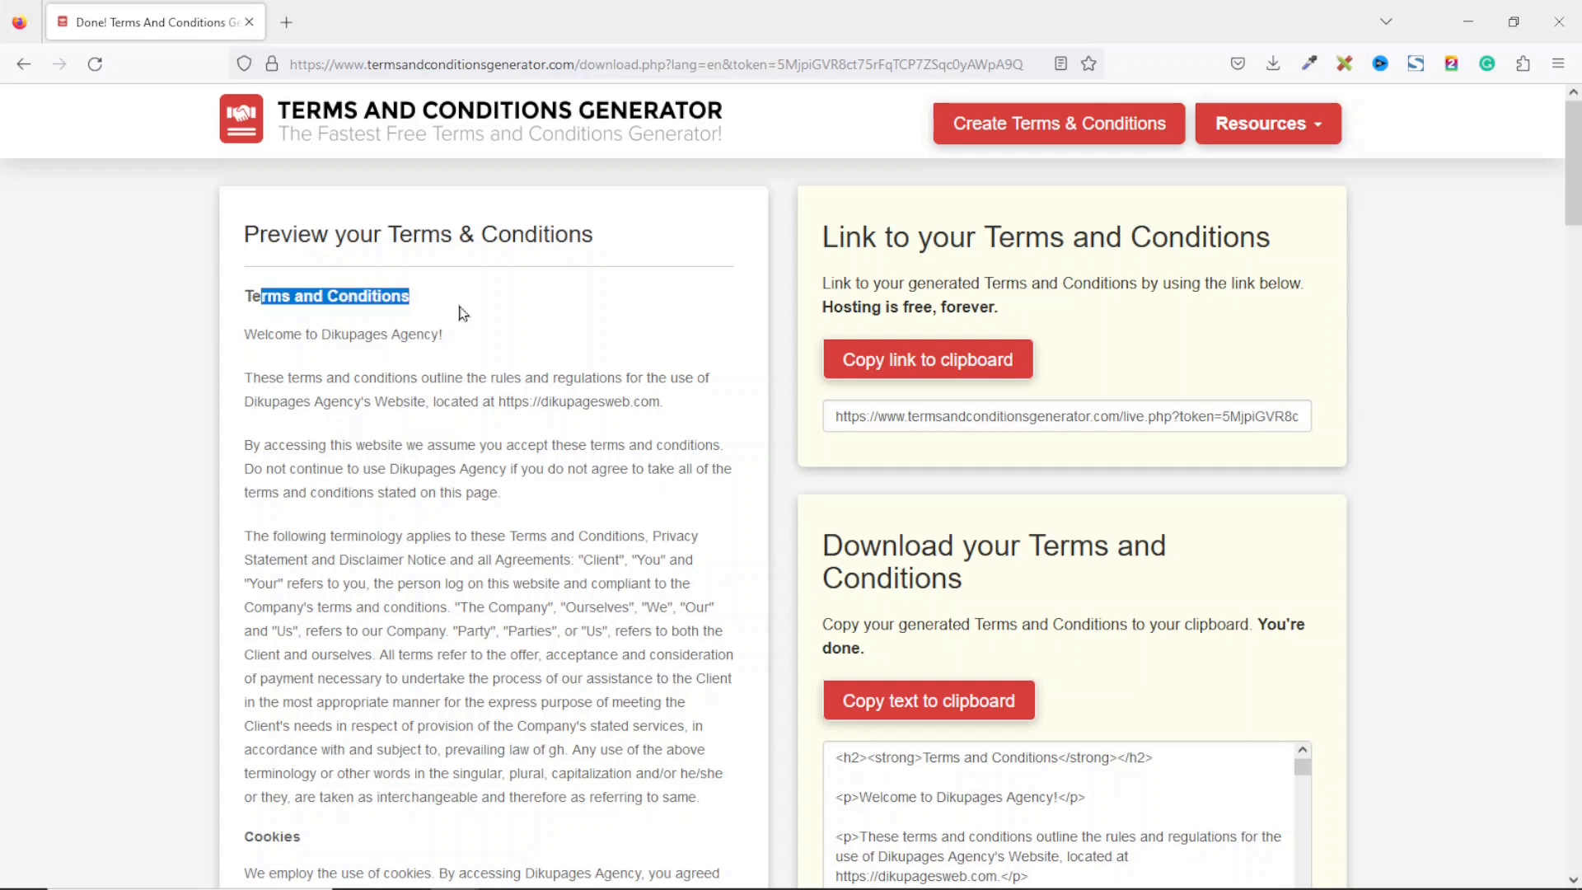
mouse_move(443, 305)
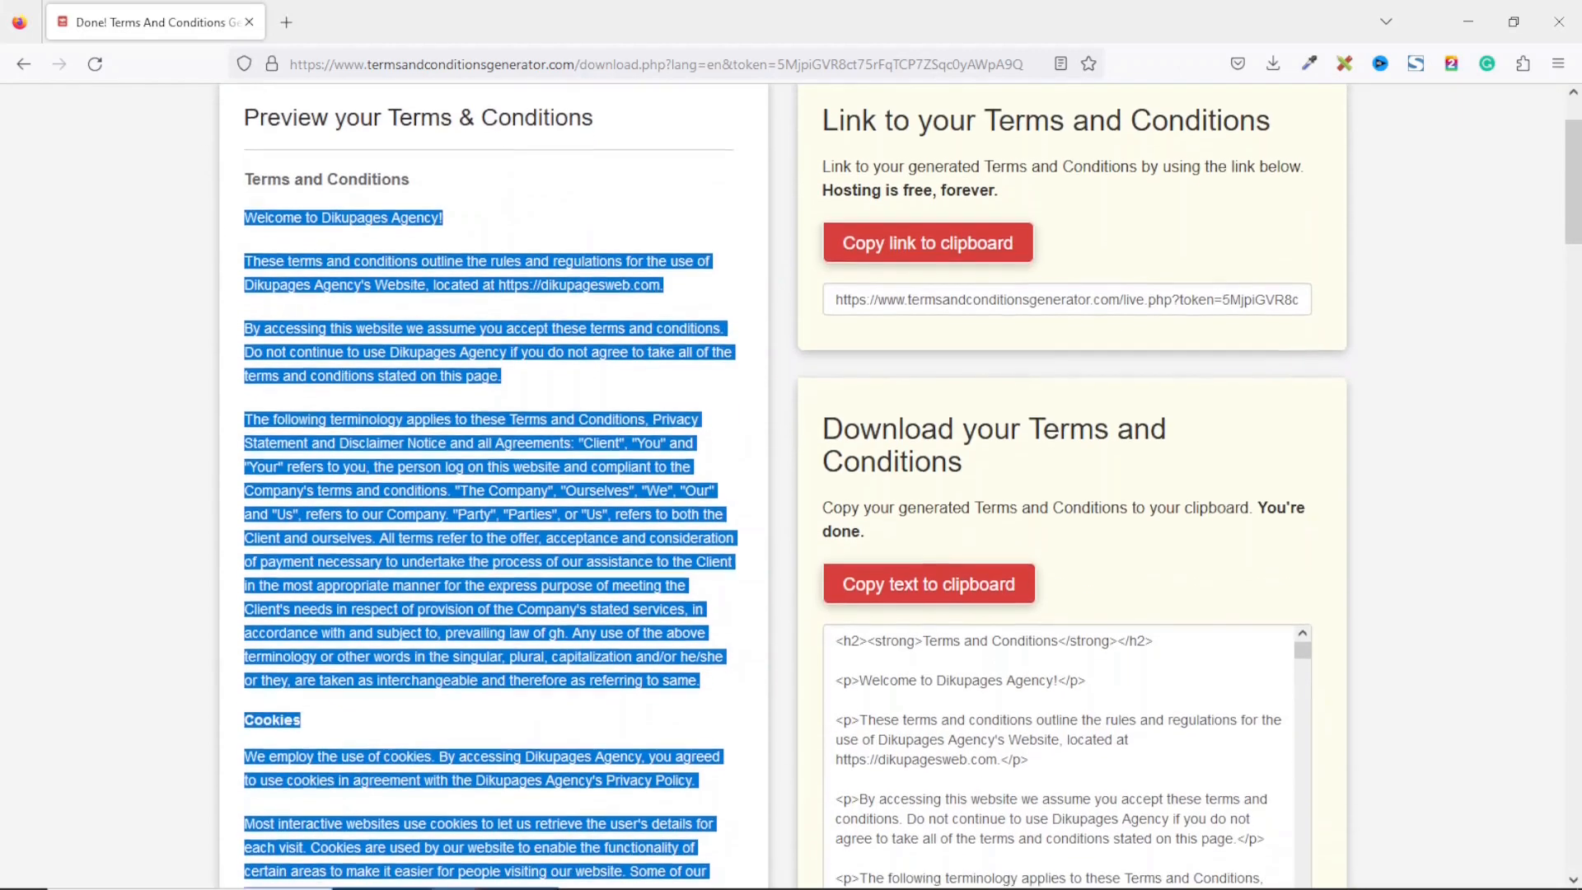
scroll(down, 3)
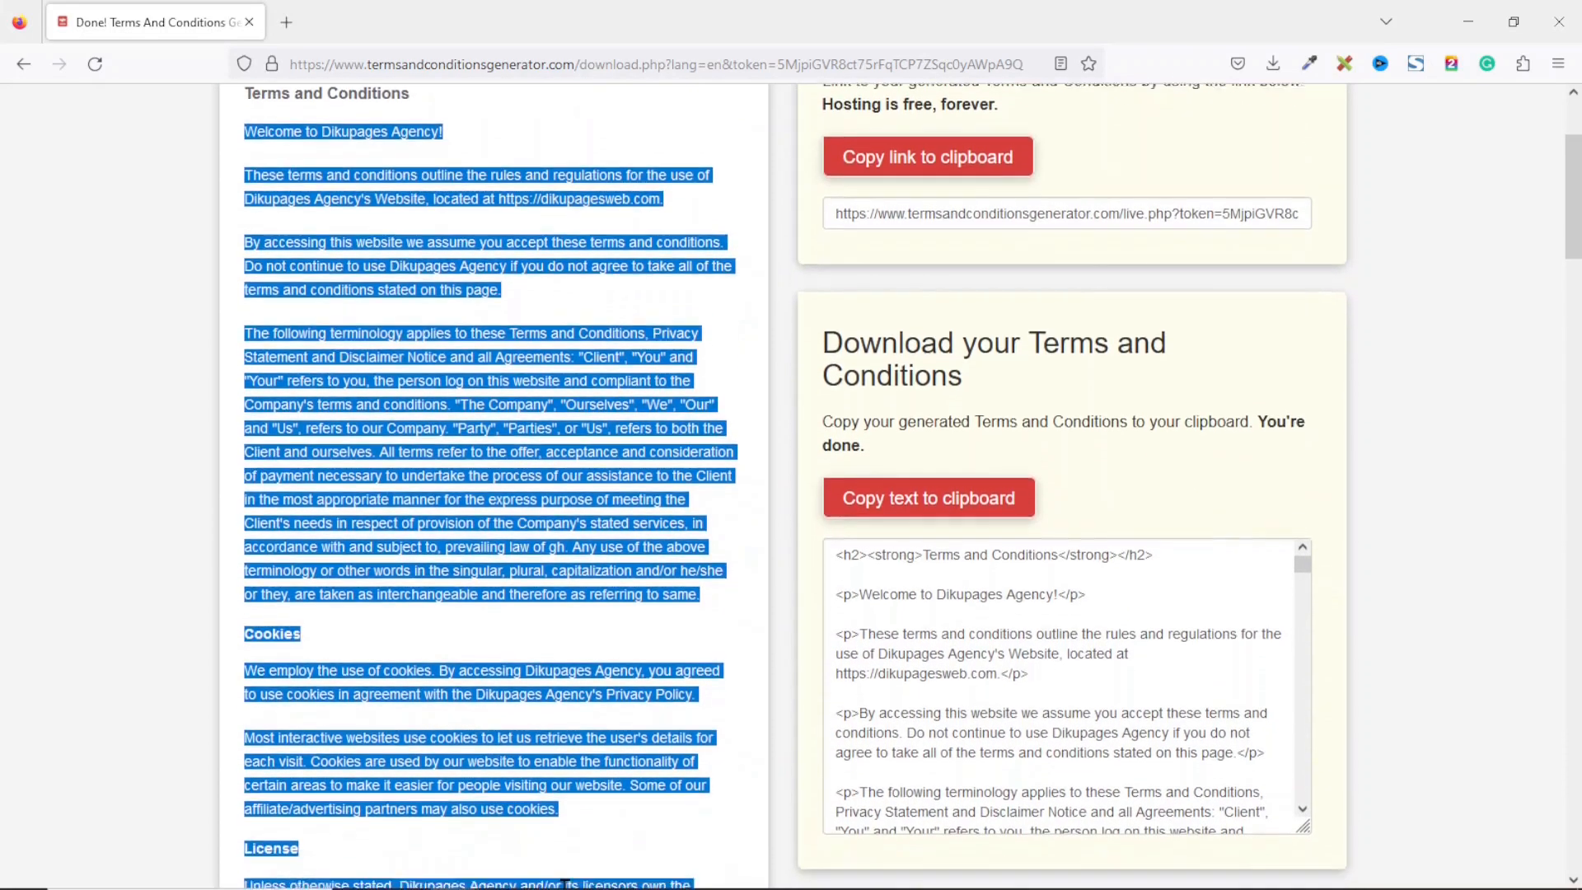
right_click(403, 626)
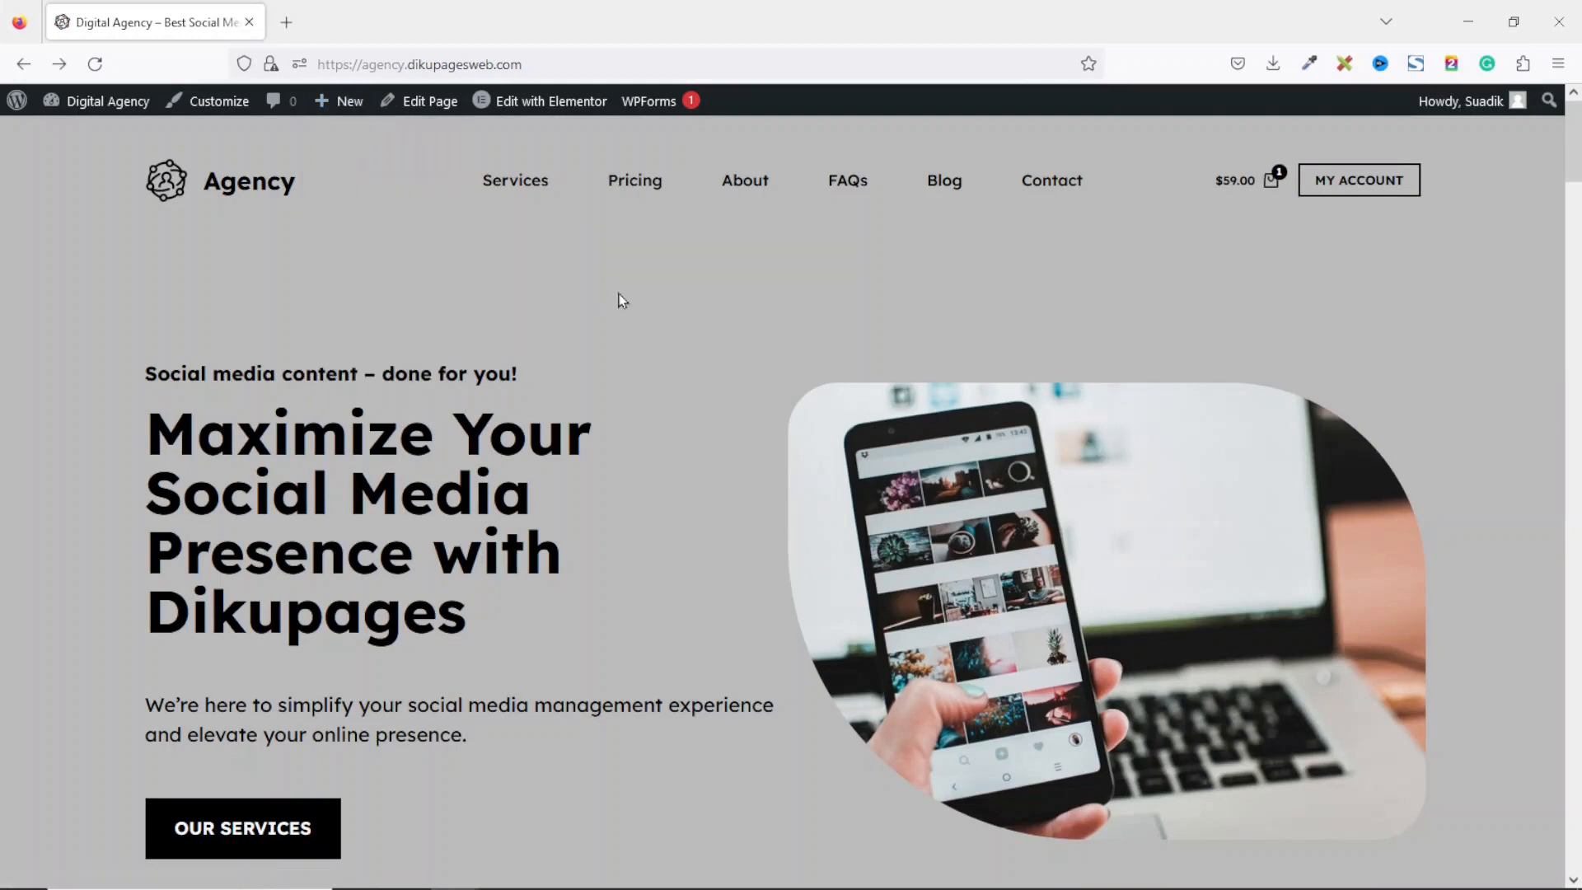
mouse_move(354, 179)
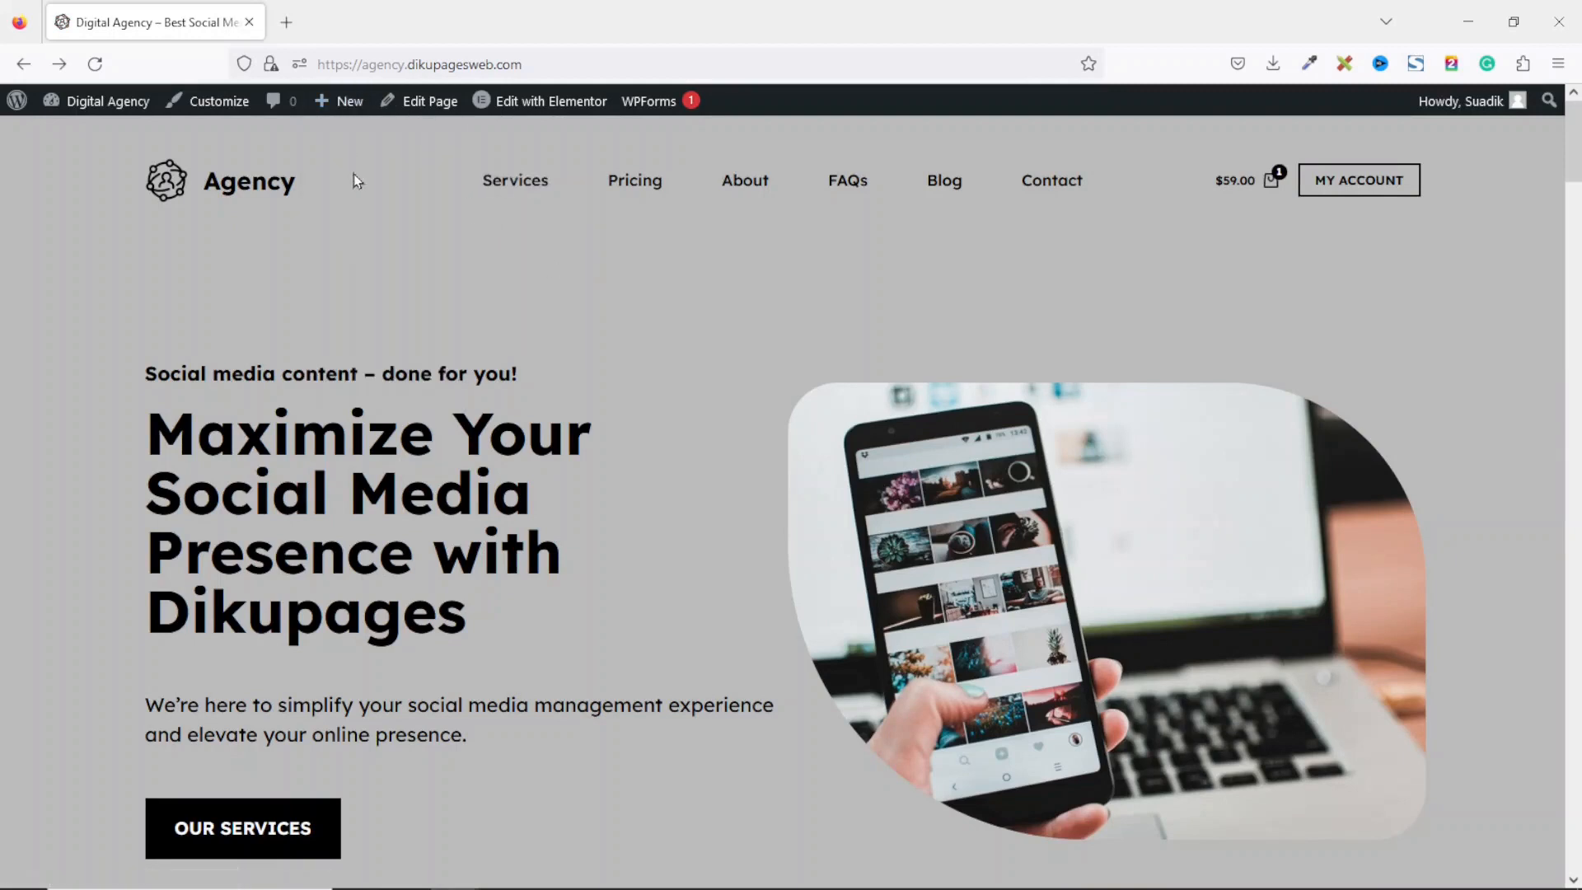
- Create a new page from the admin bar's New menu
click(348, 100)
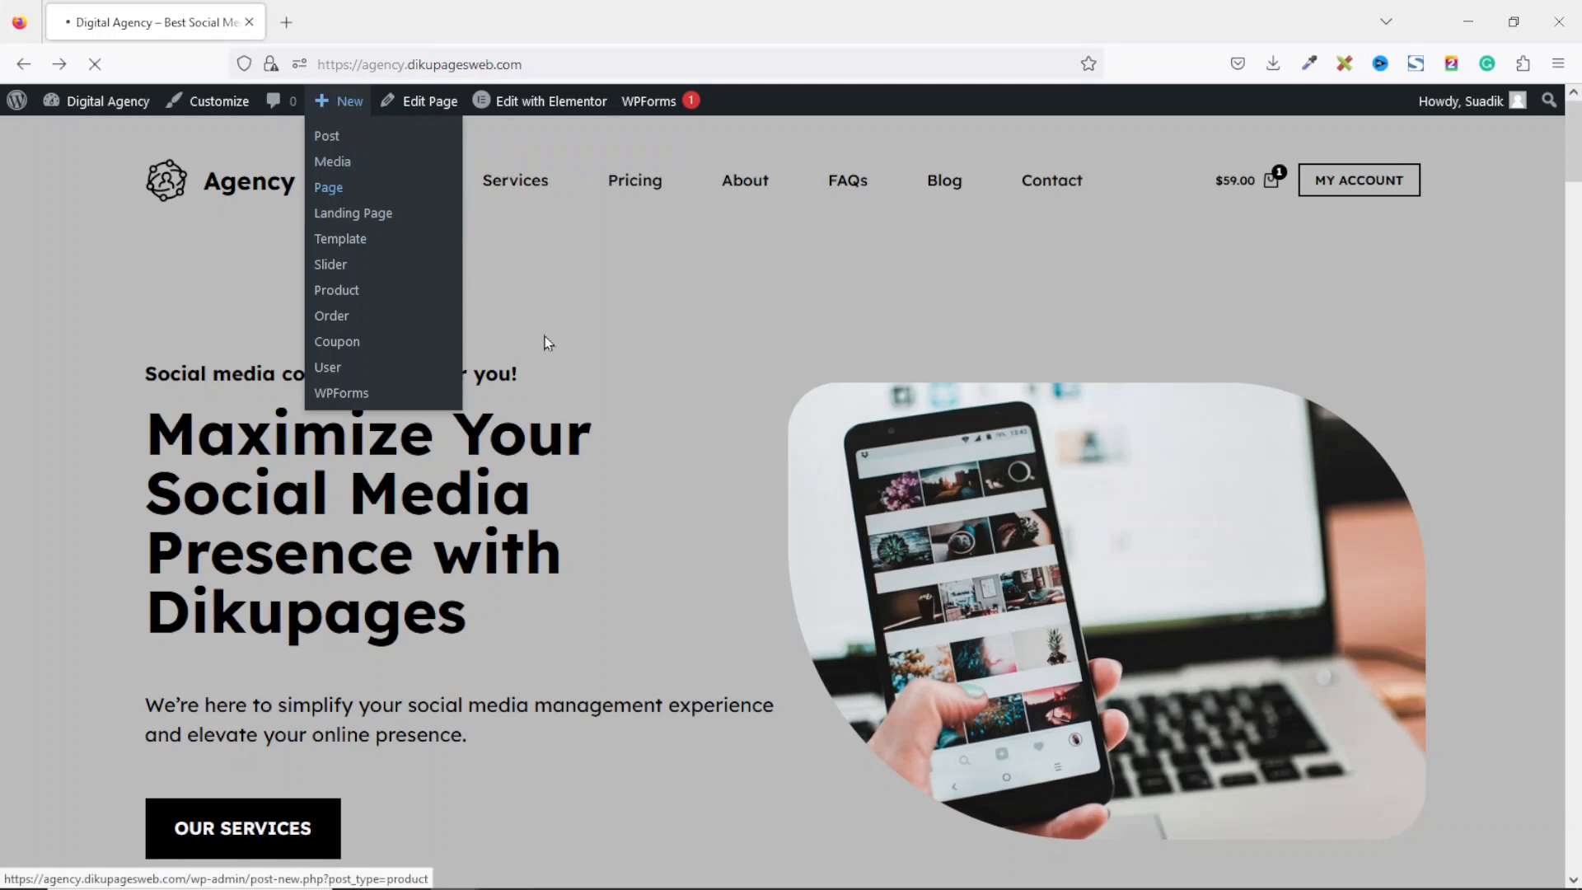
click(330, 186)
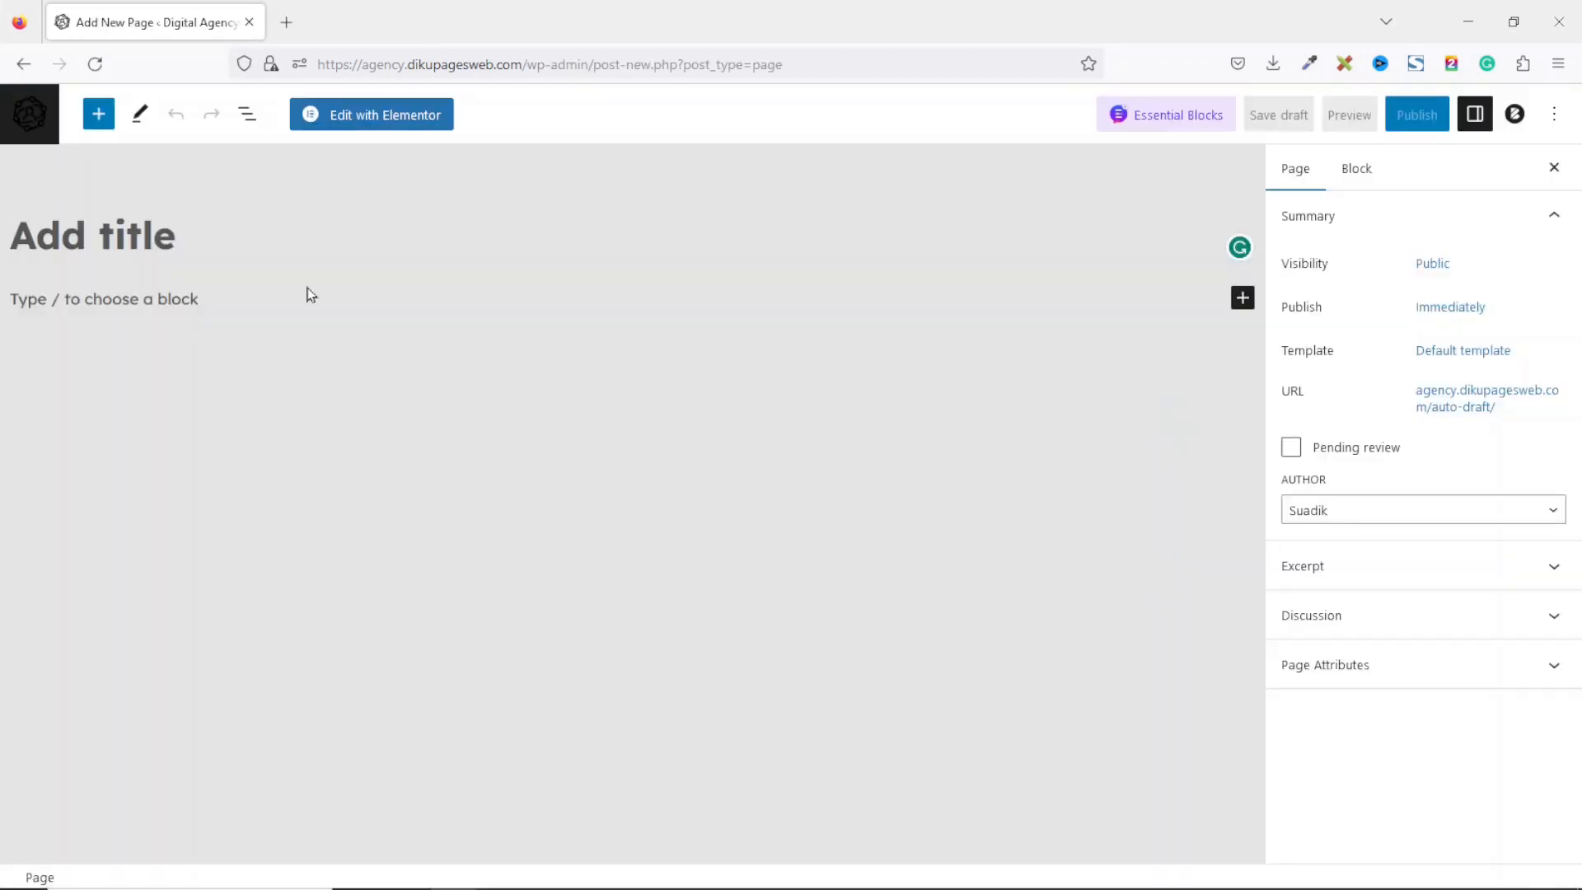
- Title the new page Terms and Conditions
click(90, 236)
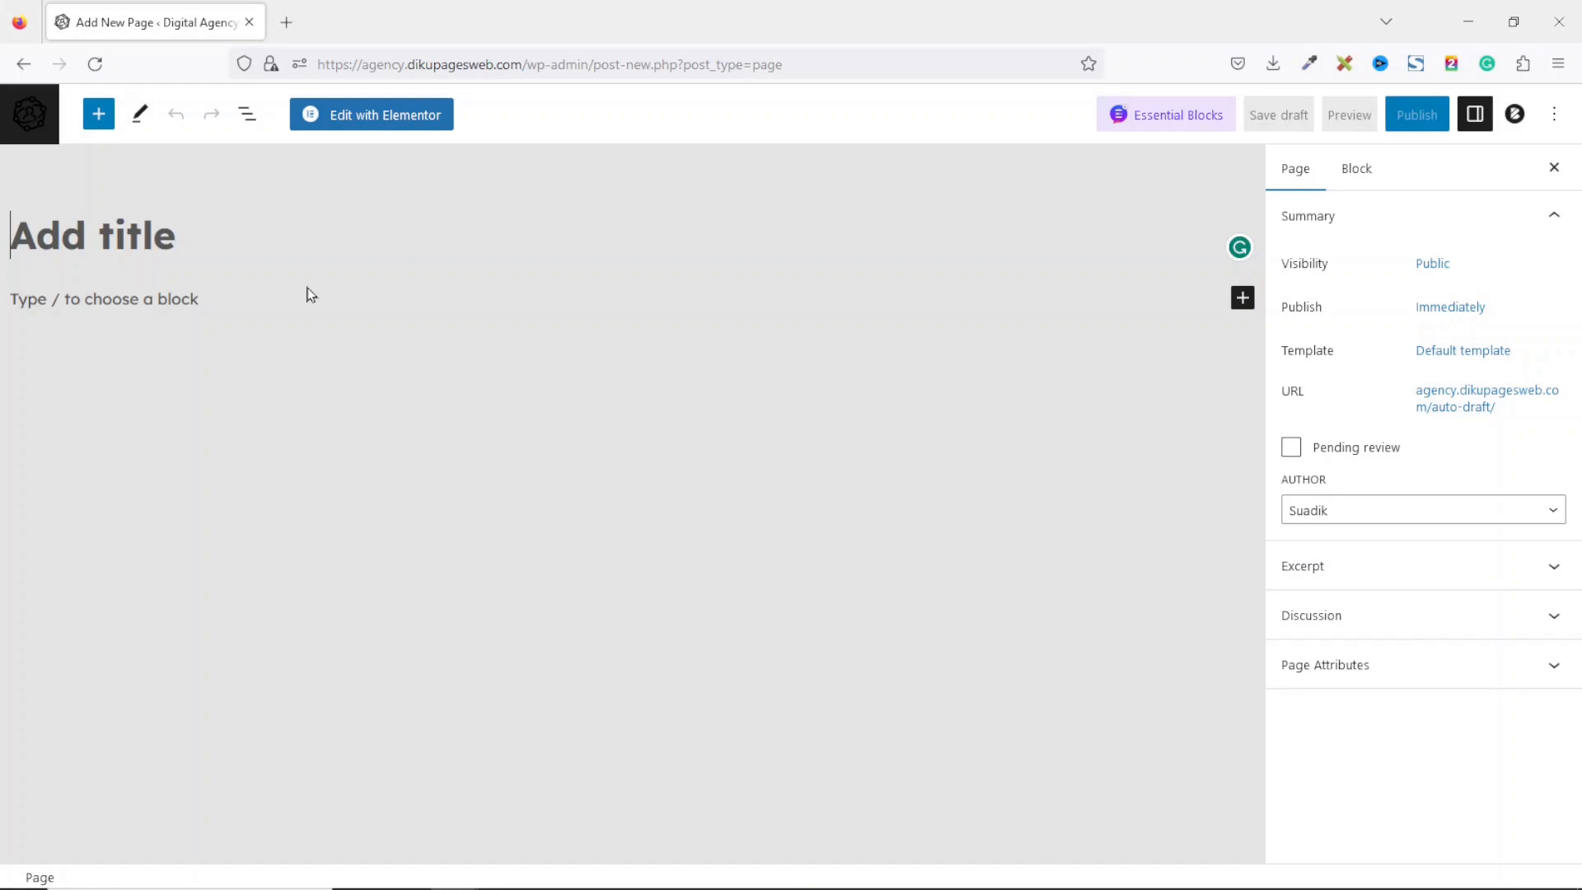
text(Terms and)
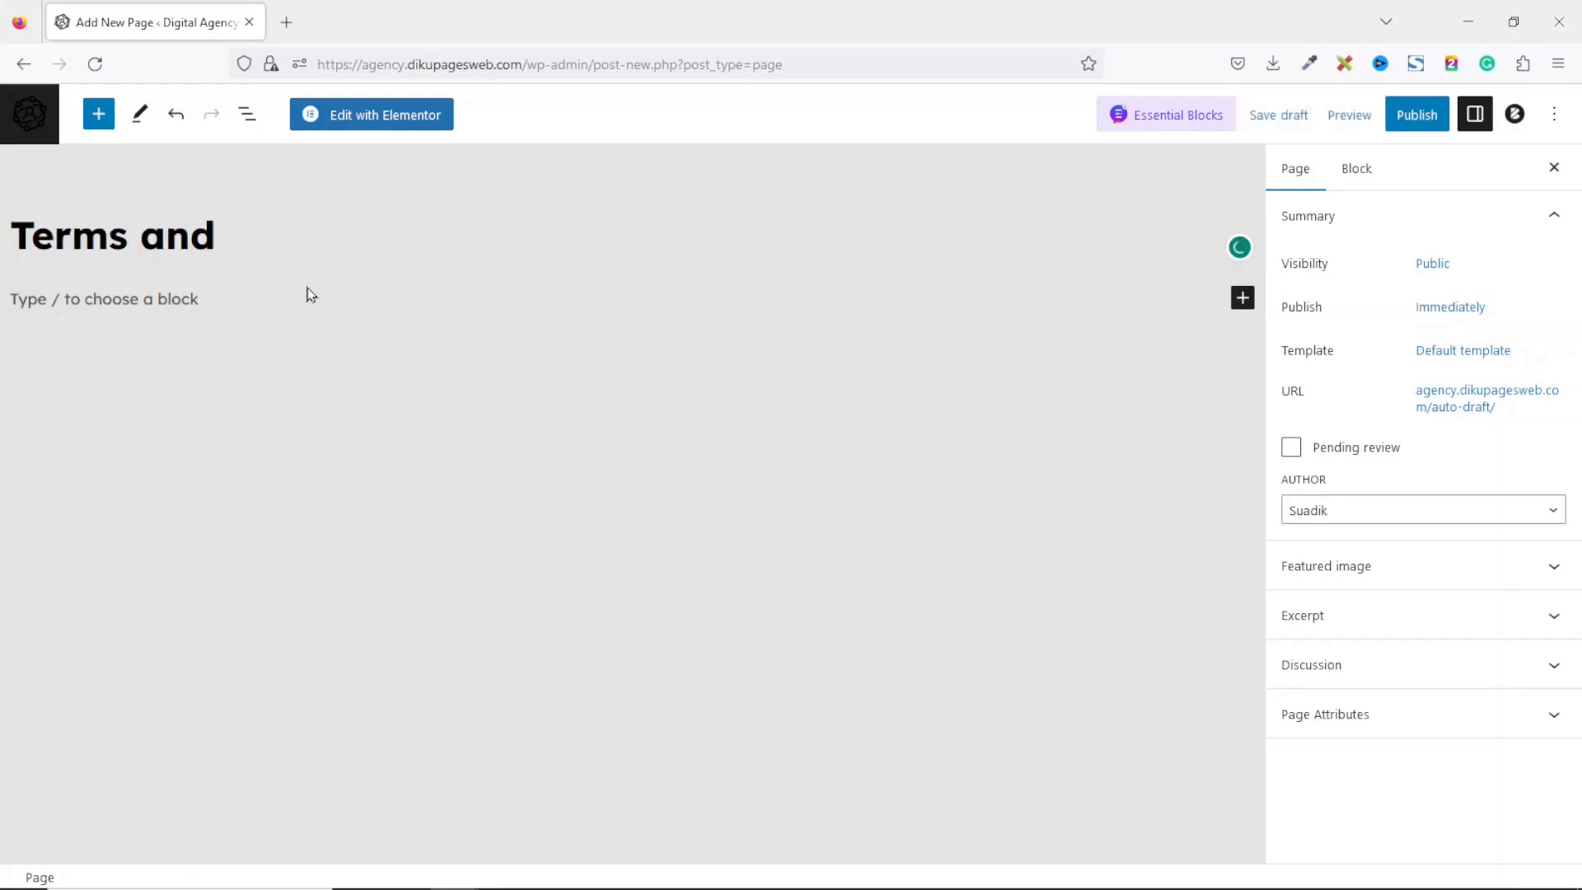
text(Conditio)
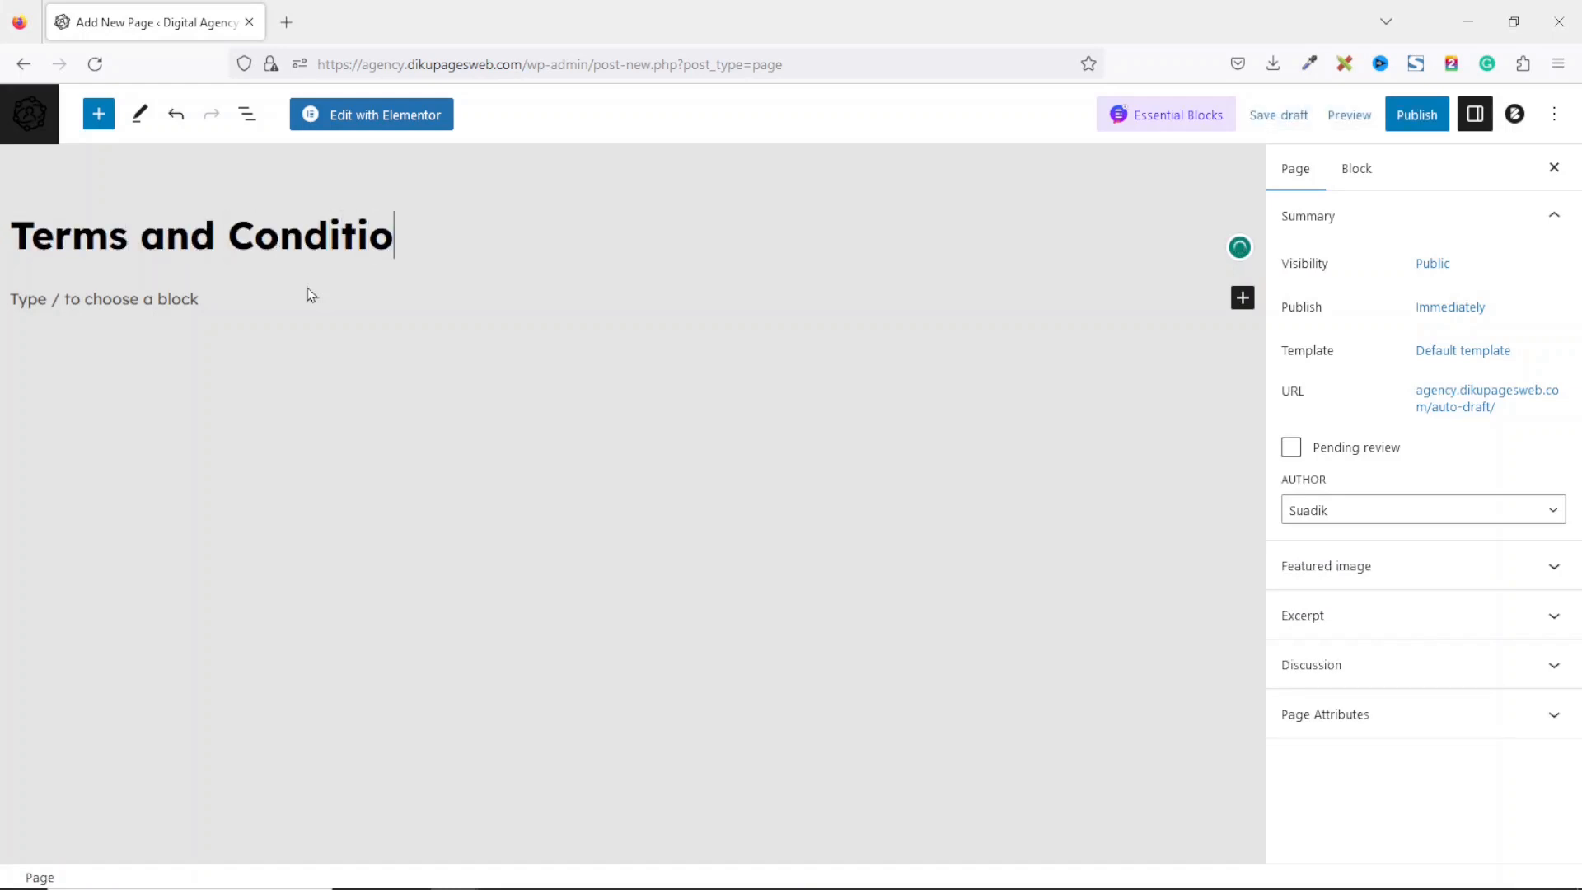
text(ns)
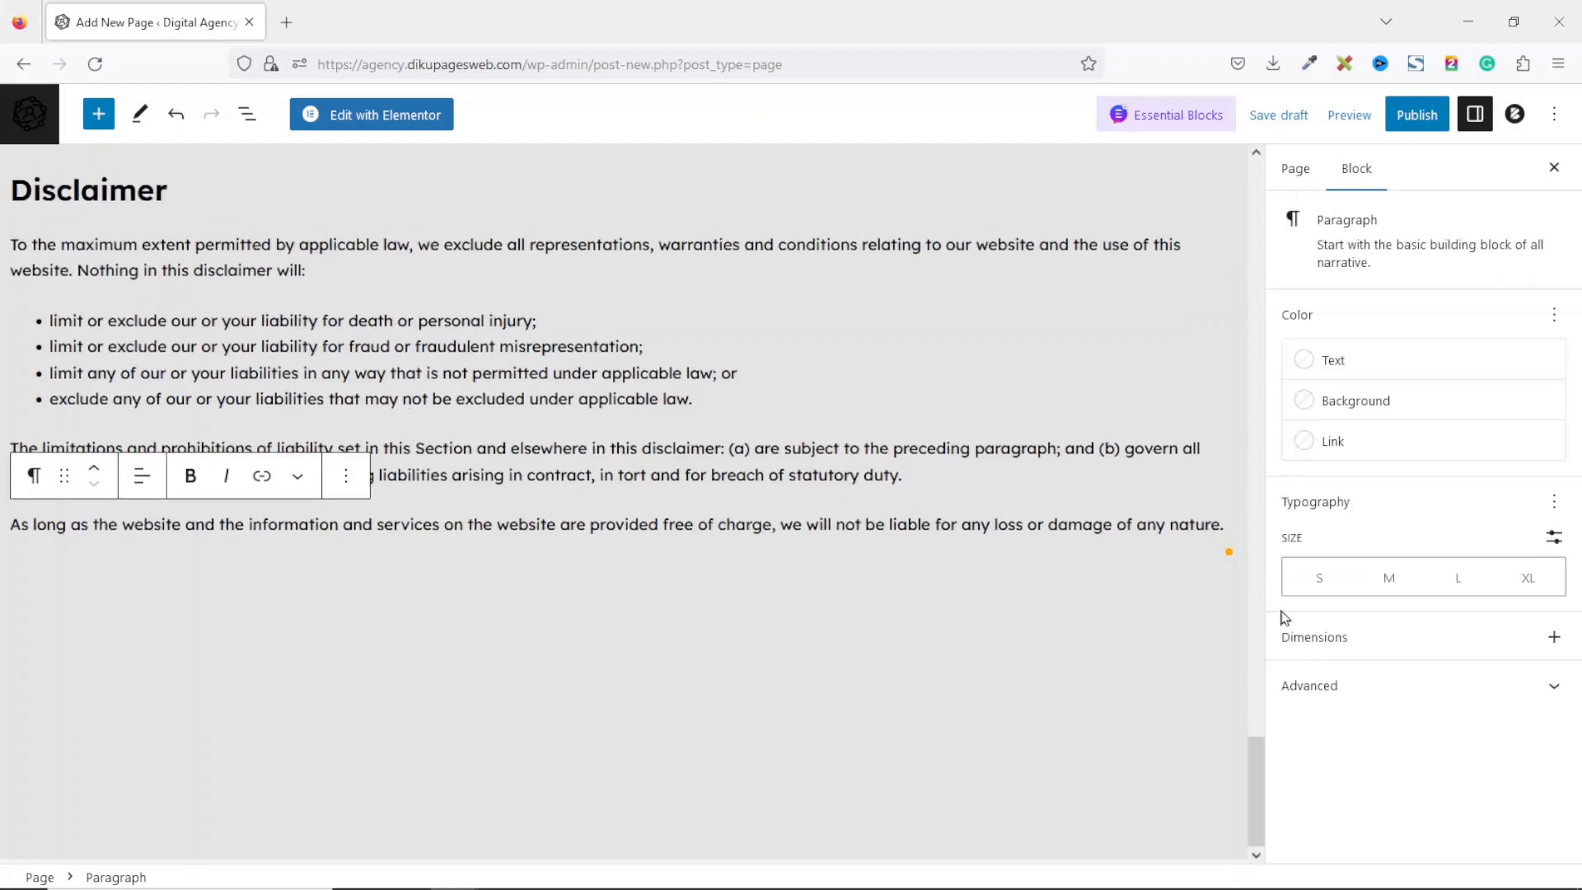
- Review the pasted terms in the page body and publish the page
scroll(down, 3)
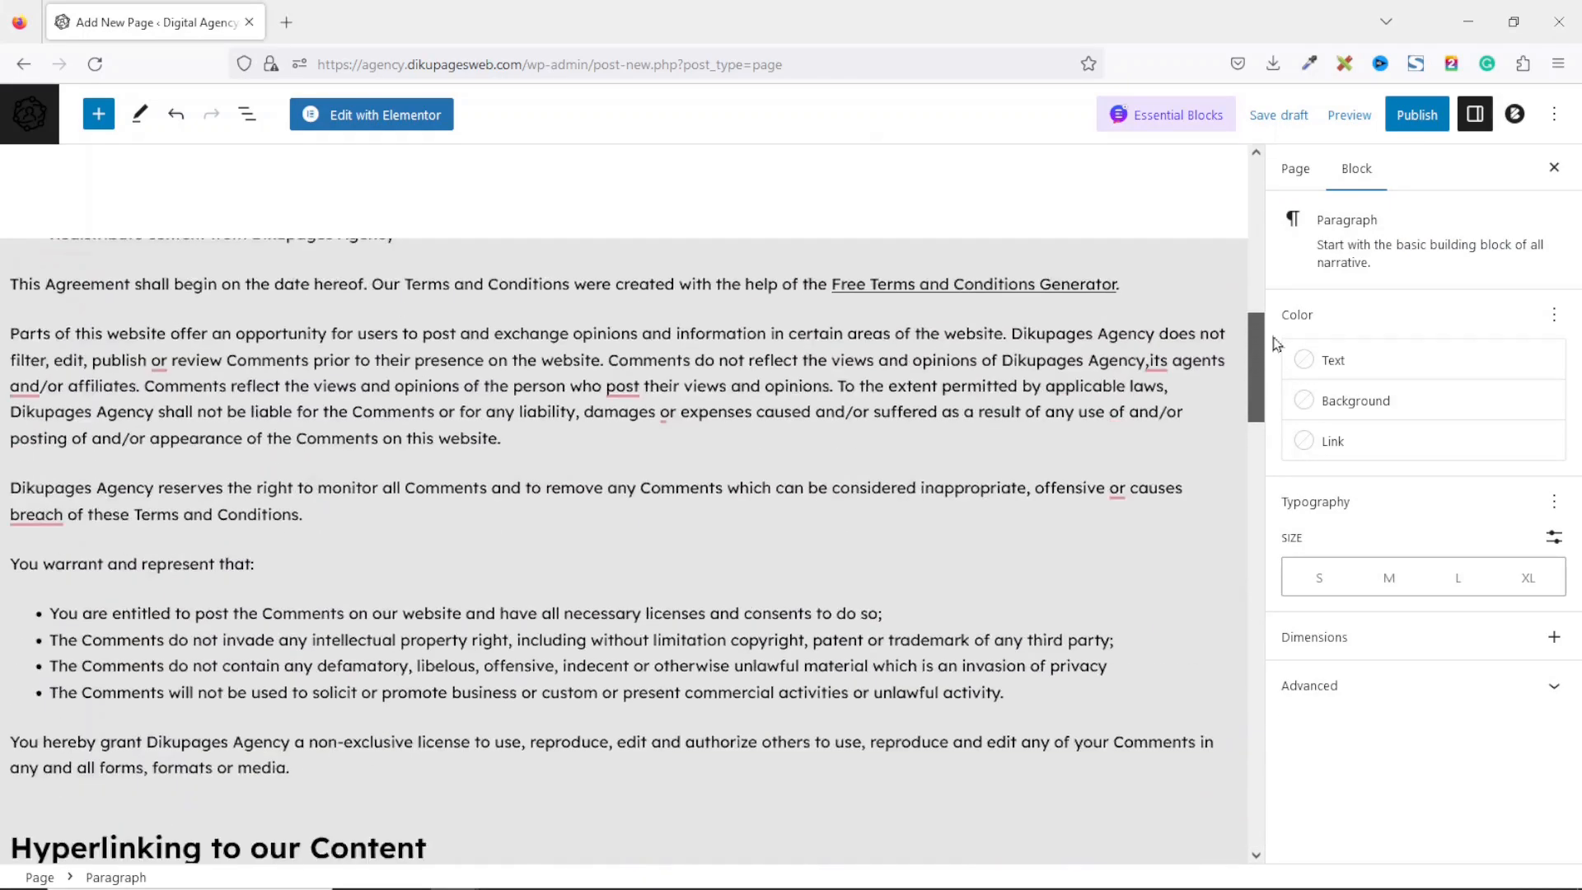
scroll(down, 3)
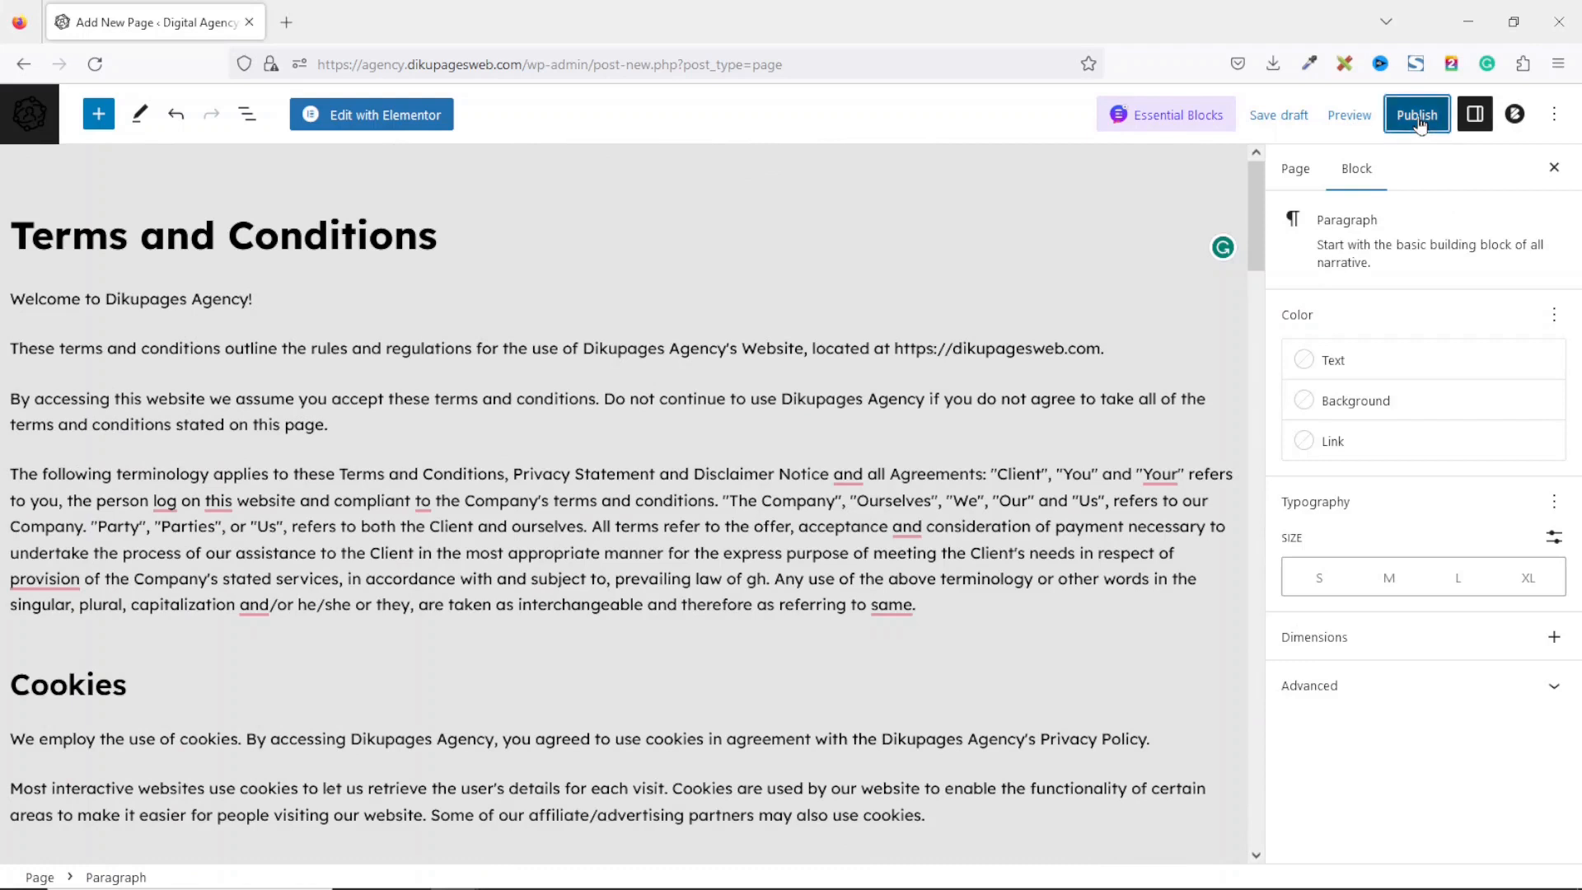
click(1416, 114)
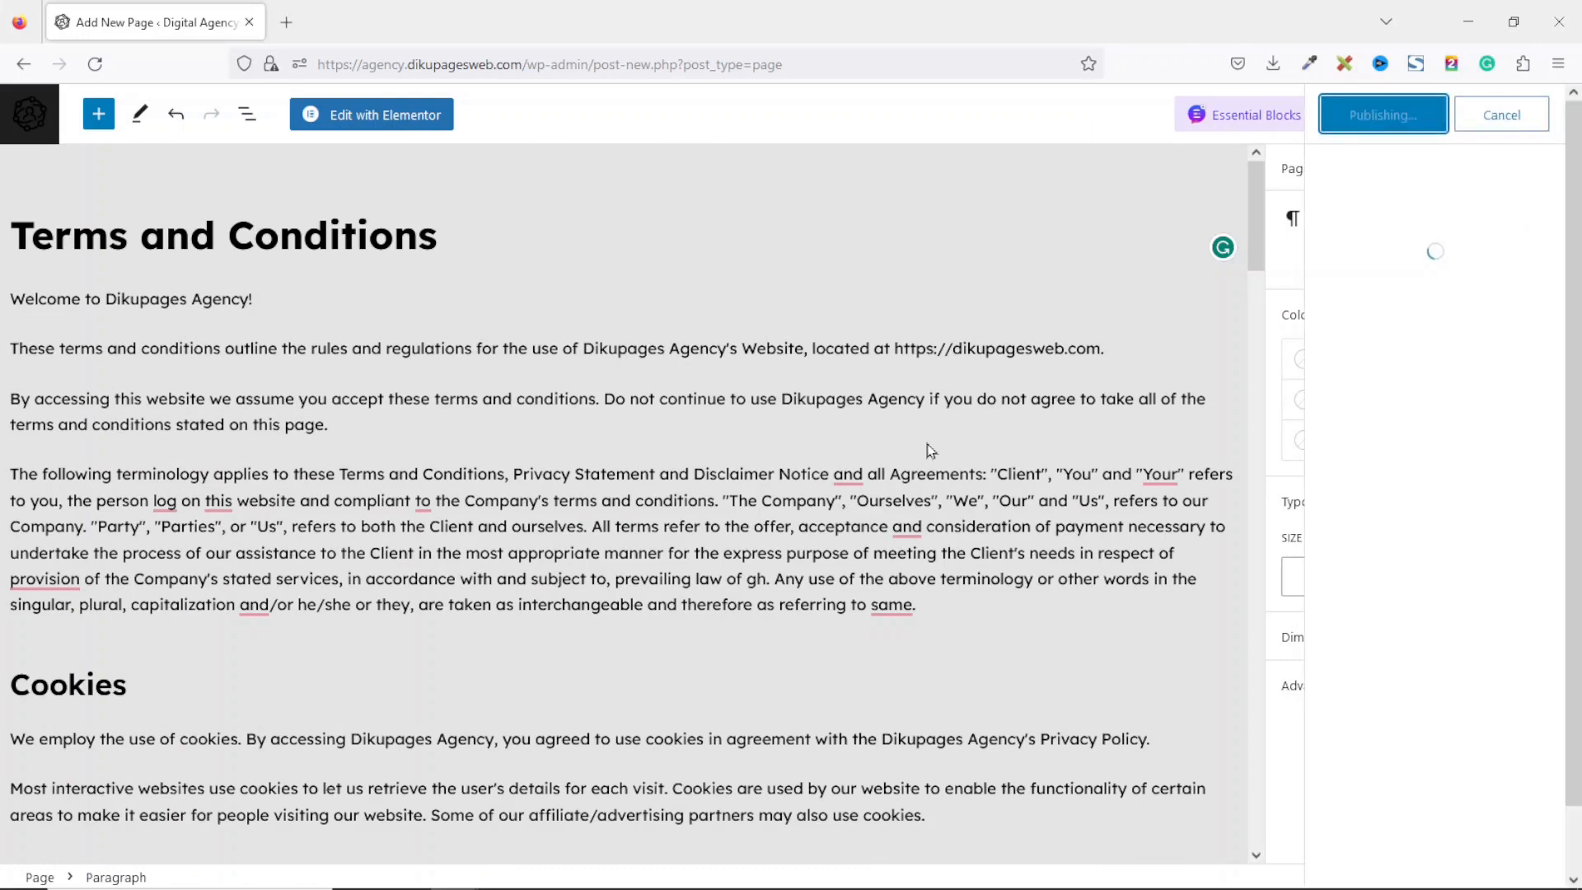
click(1382, 114)
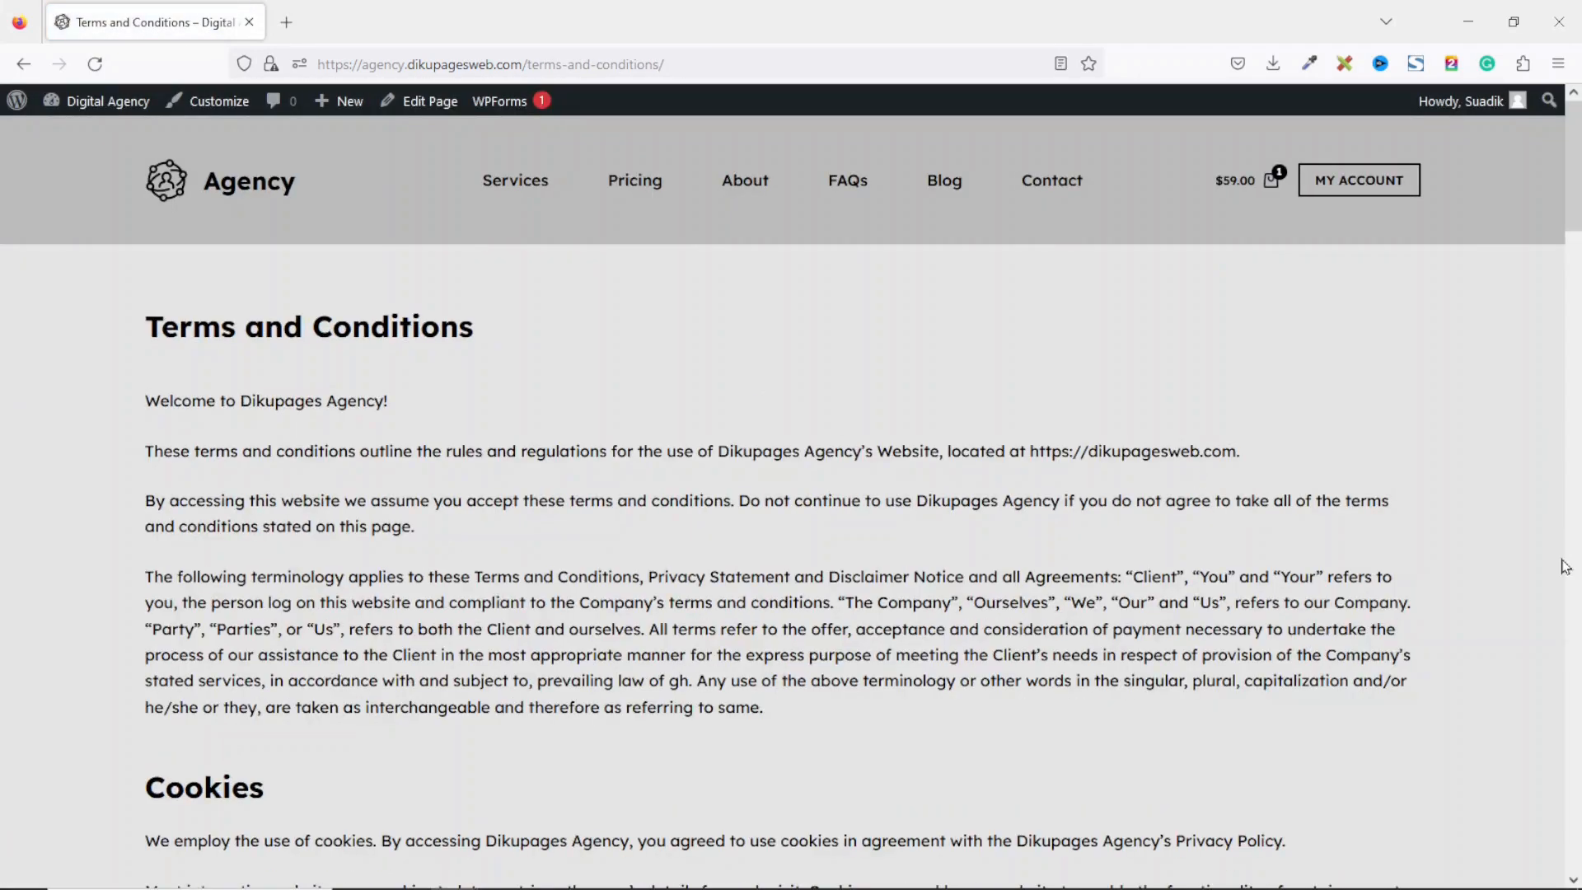
- Scroll through the live Terms and Conditions page to review its content
scroll(down, 3)
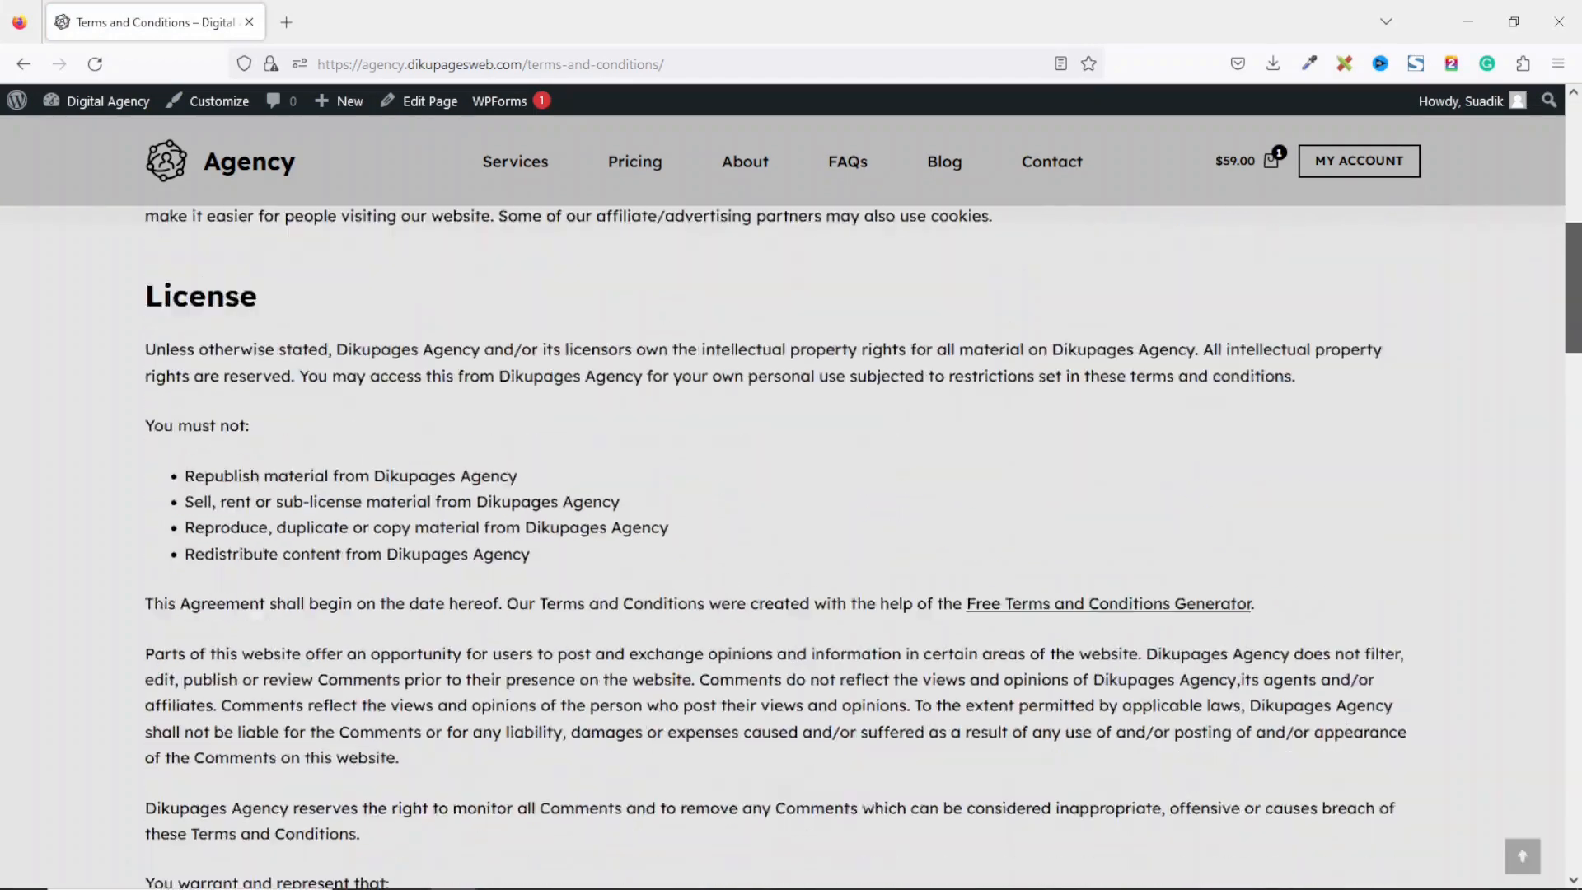
scroll(down, 3)
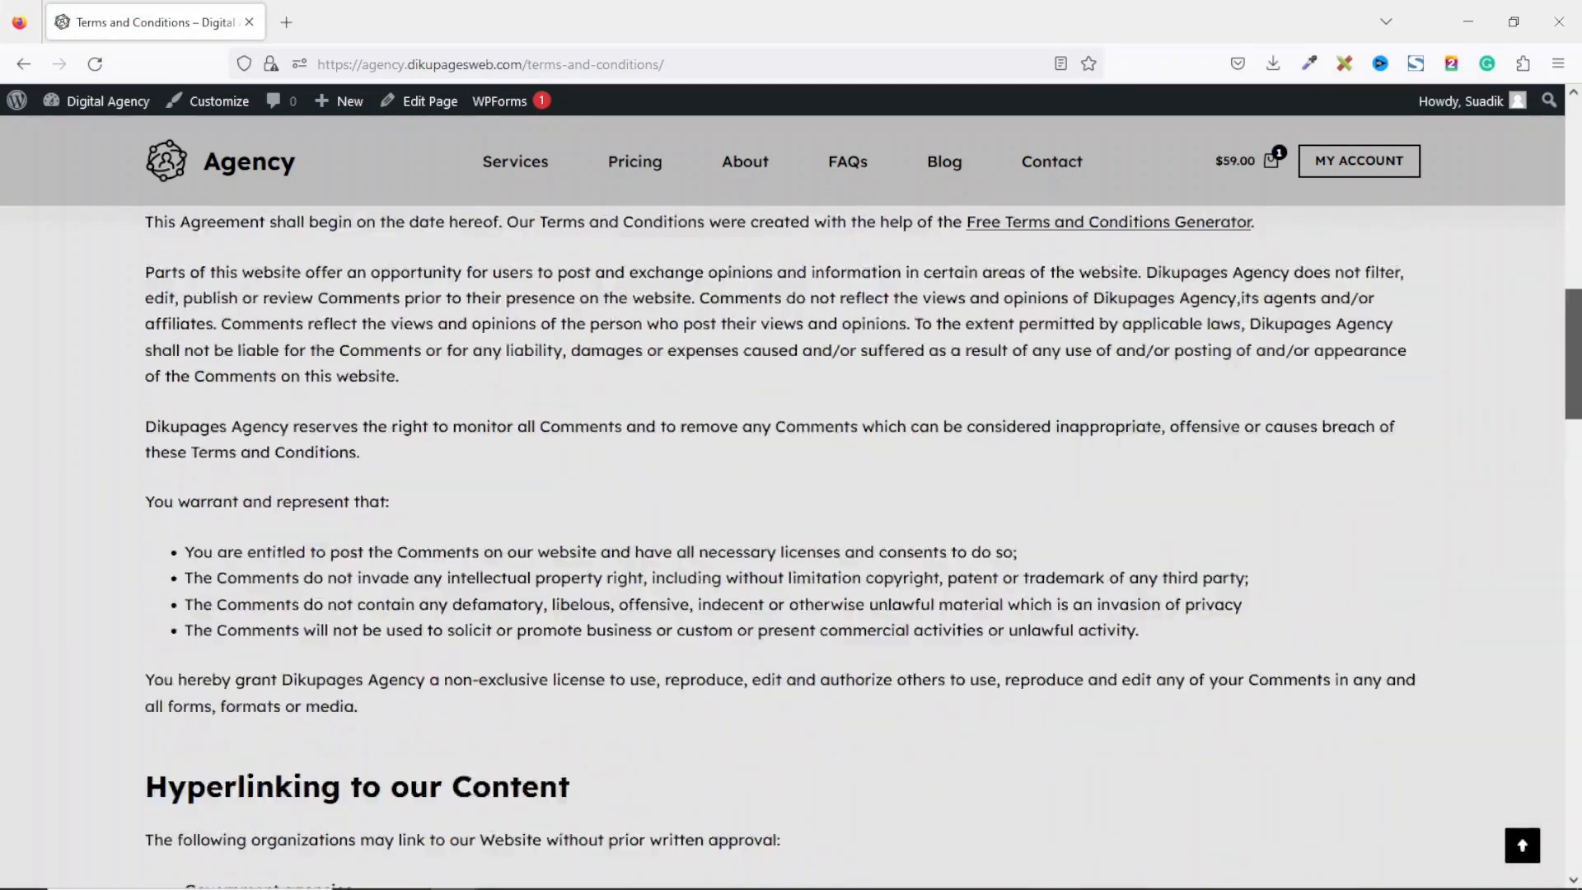